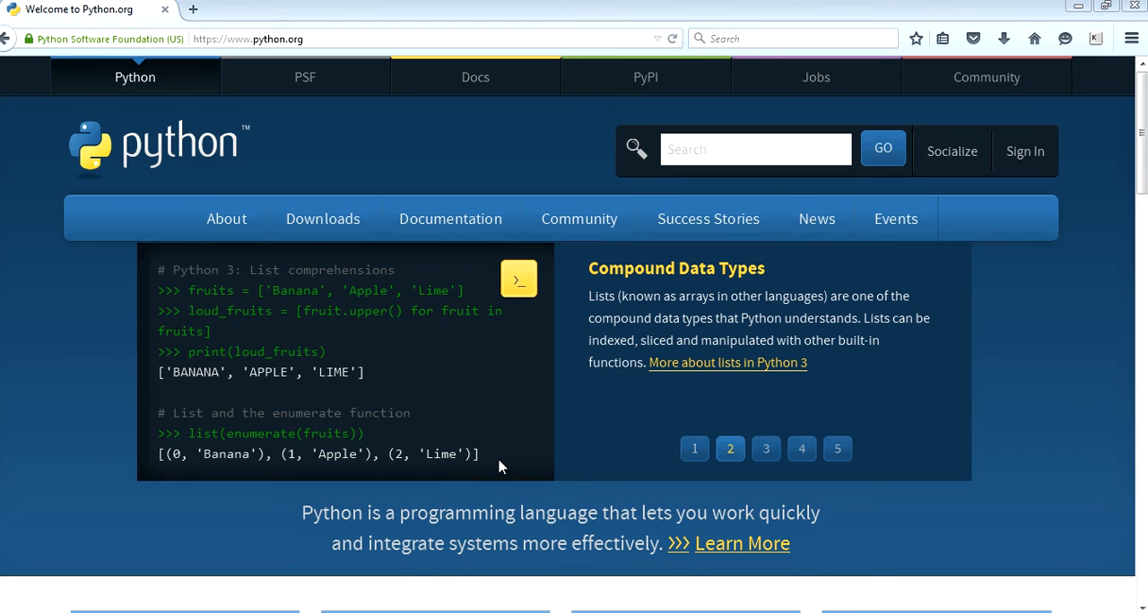
mouse_move(363, 351)
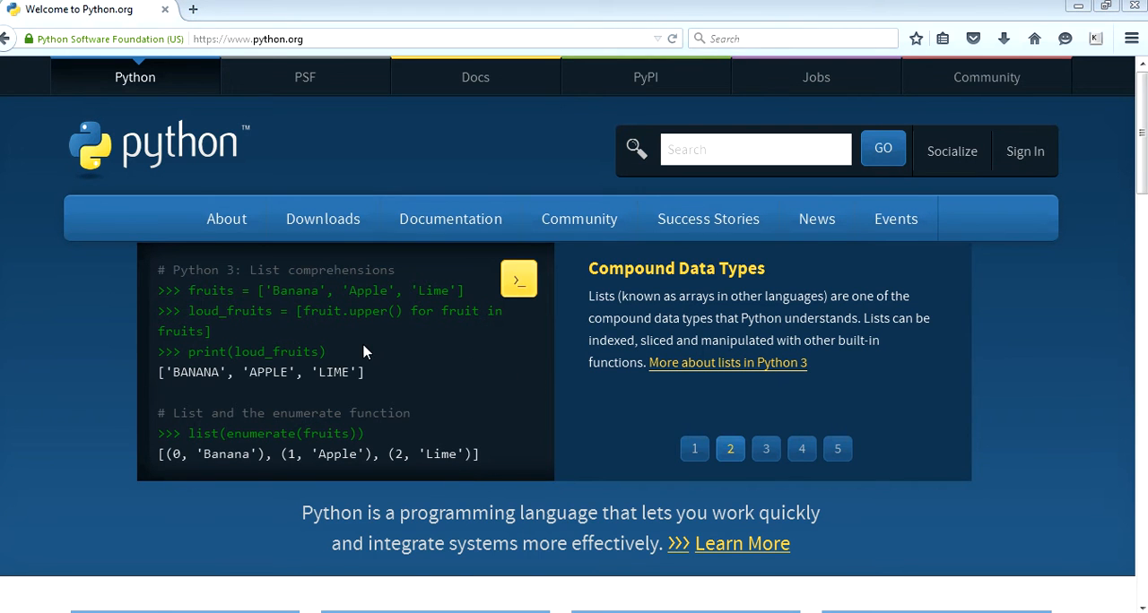
Show python.org's Downloads menu with the Windows installers for Python 3.4.3 and 2.7.10
left_click(322, 218)
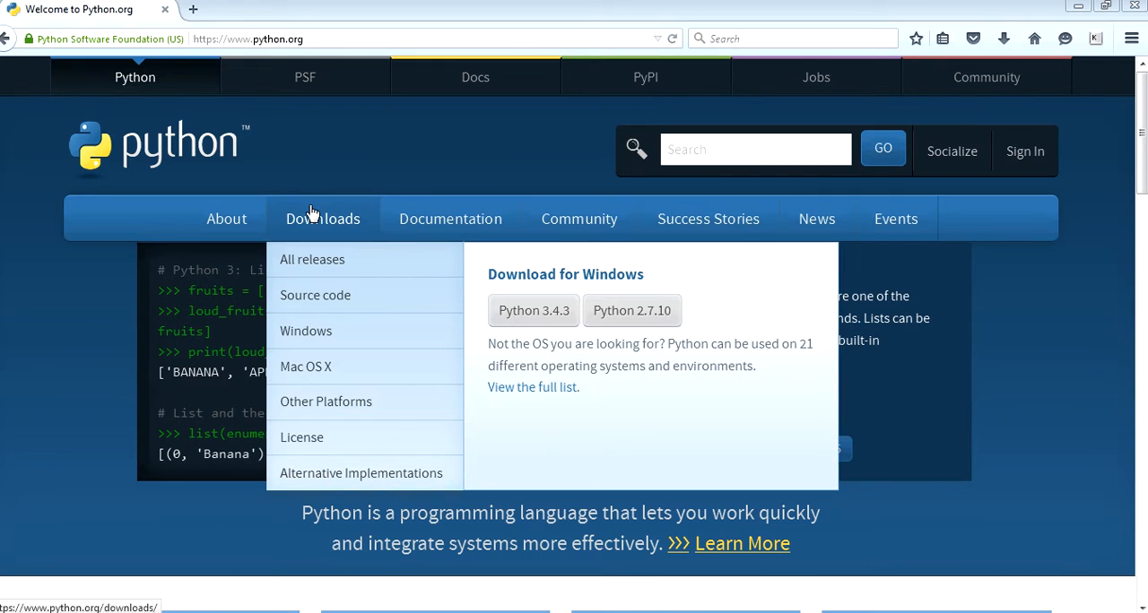
mouse_move(631, 310)
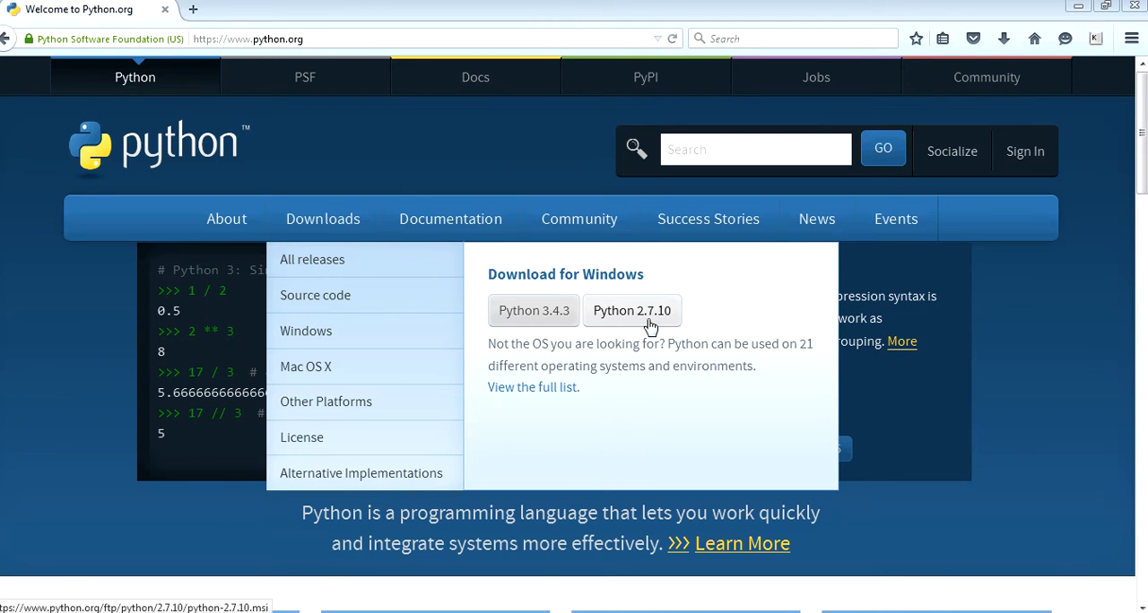
mouse_move(617, 321)
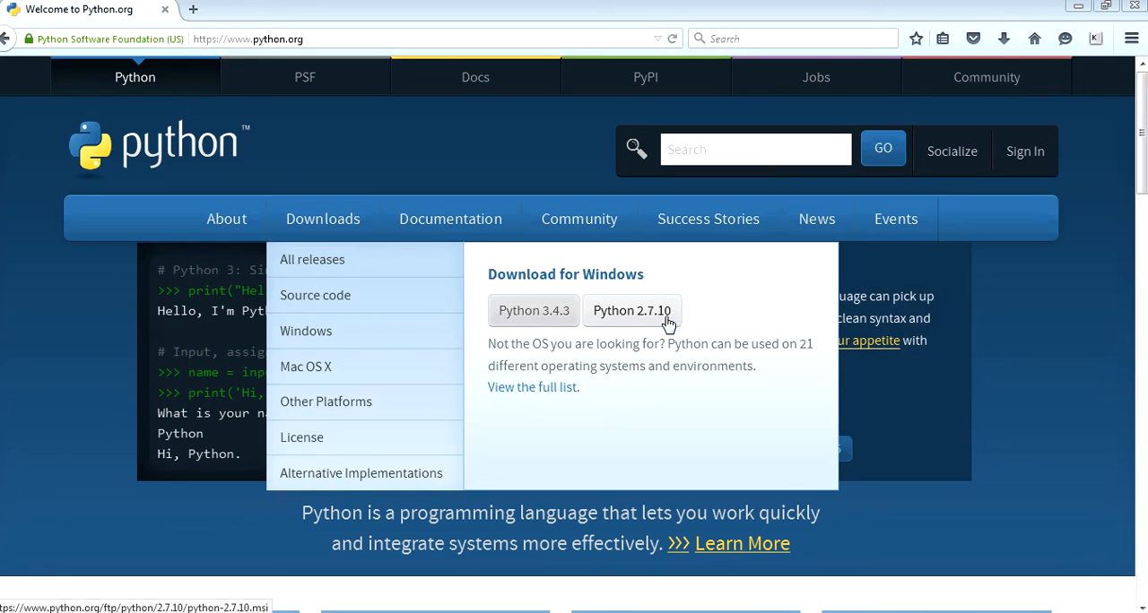
mouse_move(641, 322)
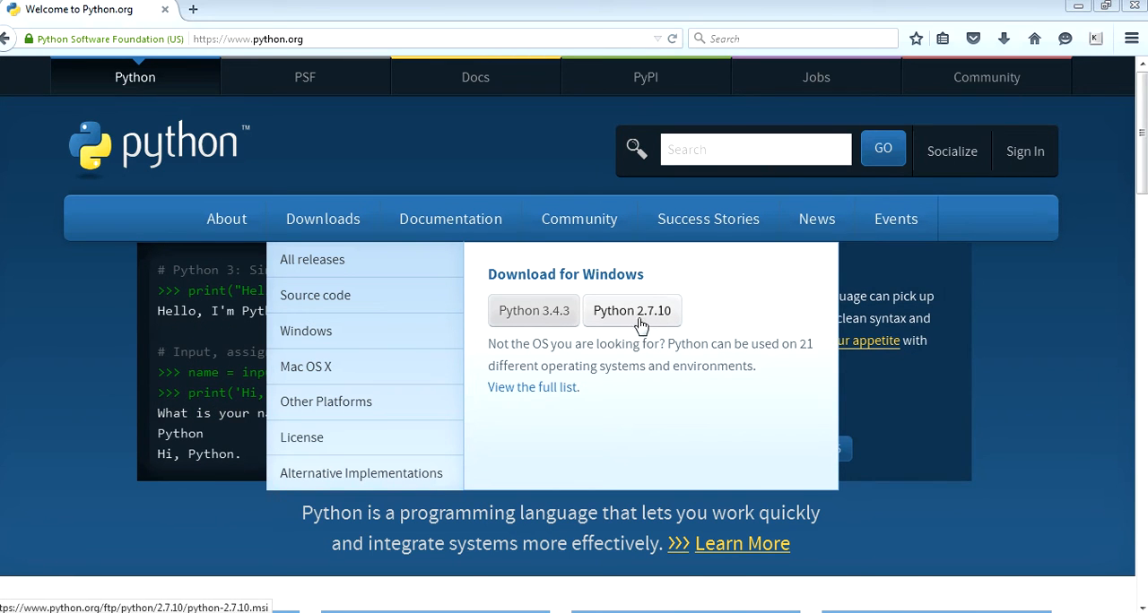
mouse_move(633, 323)
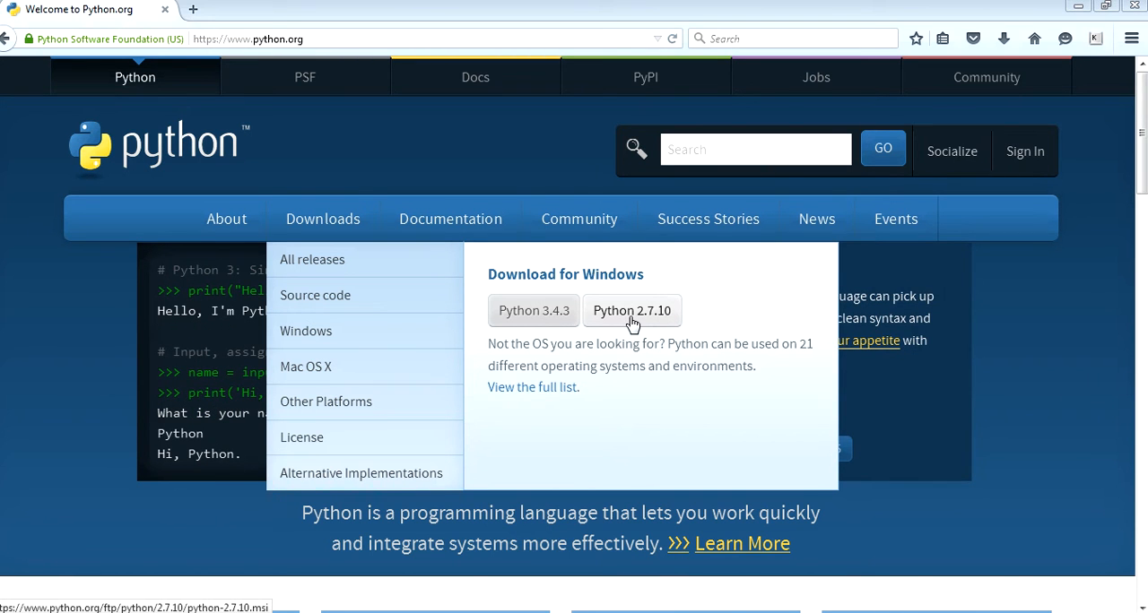
Launch python-2.7.10.msi from Downloads and advance past the first setup page
left_click(632, 310)
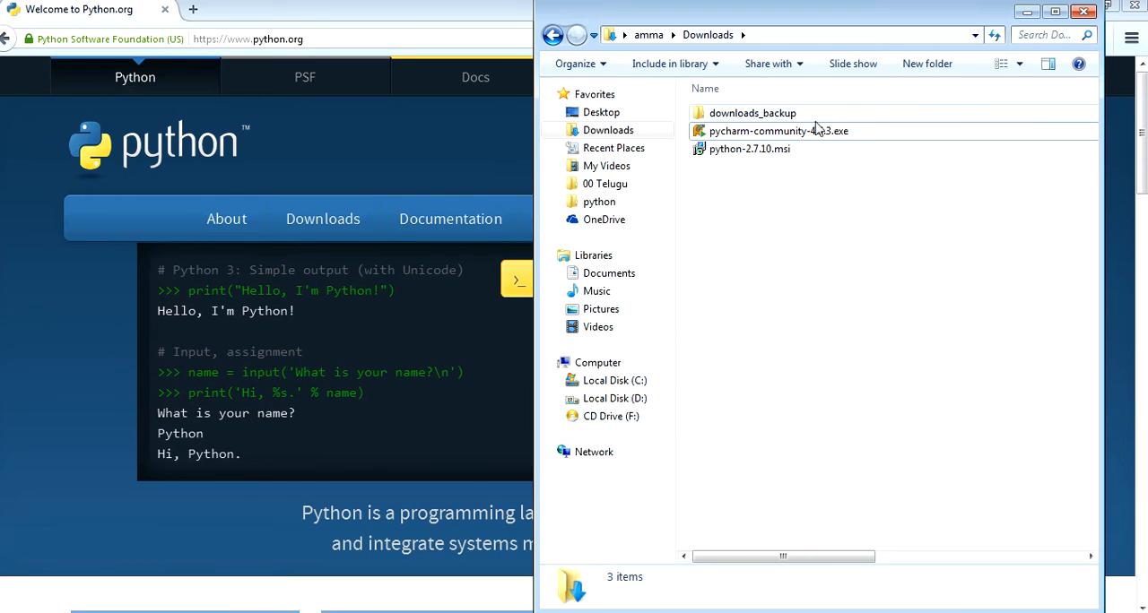
left_click(748, 149)
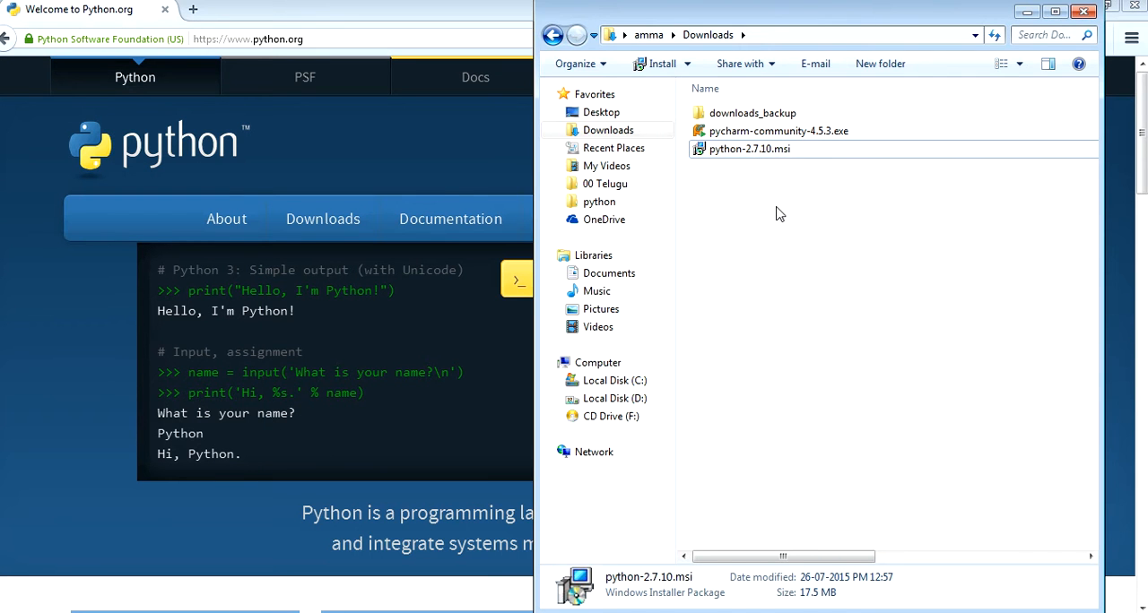
double_click(749, 149)
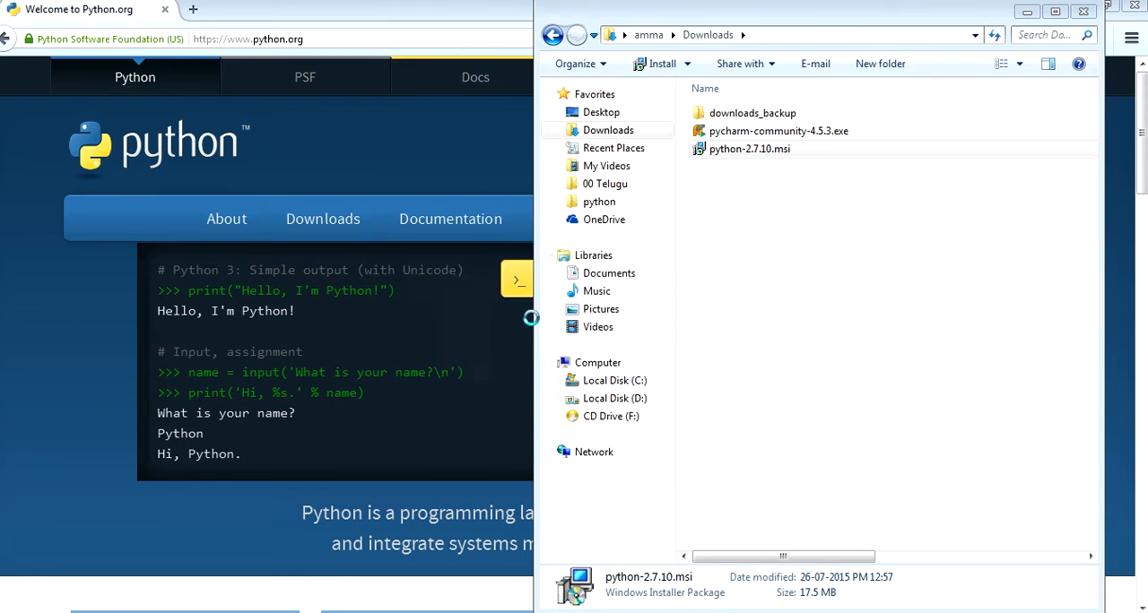
left_click(749, 149)
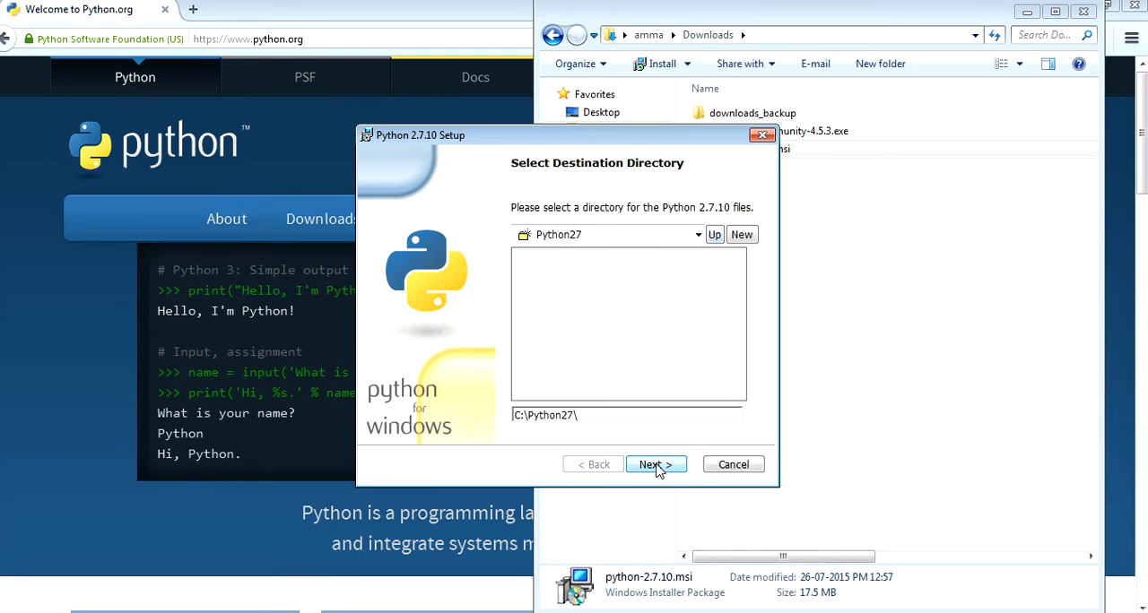
Accept C:\Python27\ and set Tcl/Tk and the whole Documentation feature to install locally
left_click(655, 465)
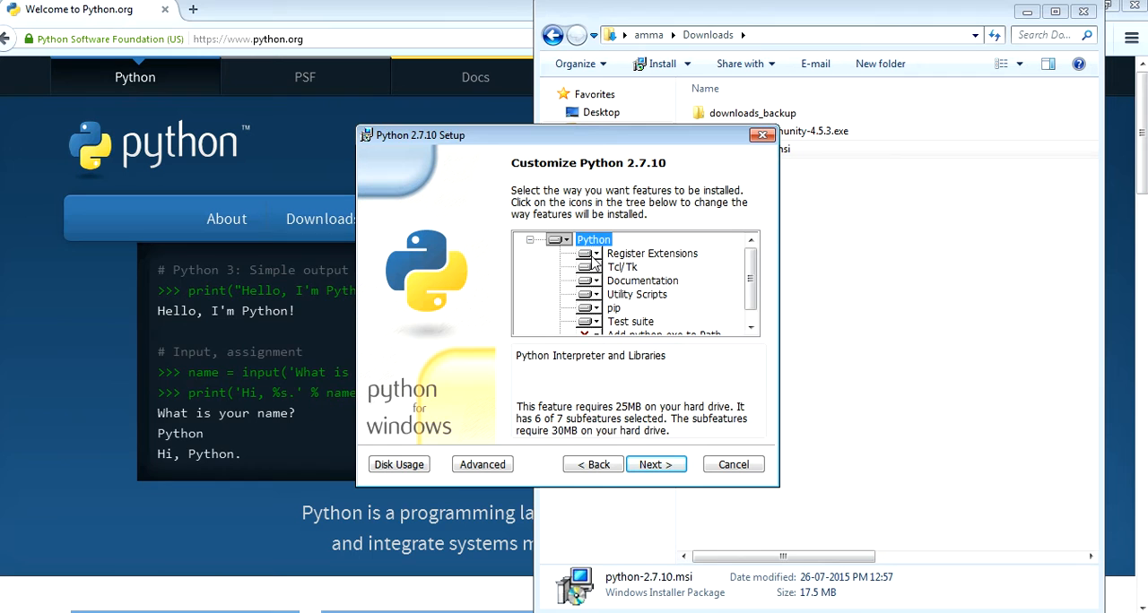
left_click(589, 253)
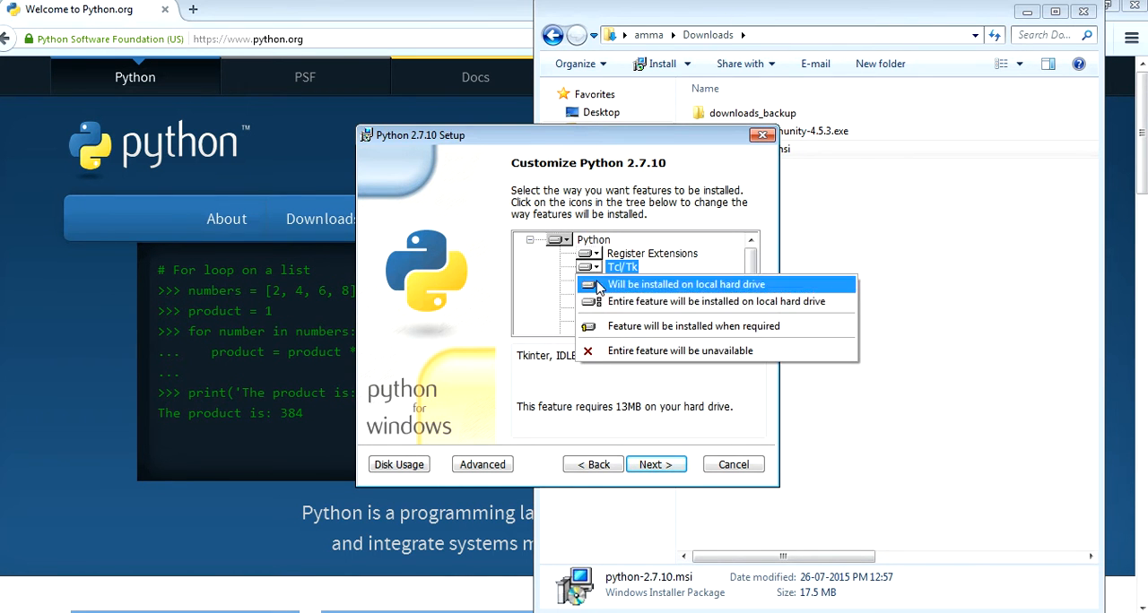
mouse_move(675, 301)
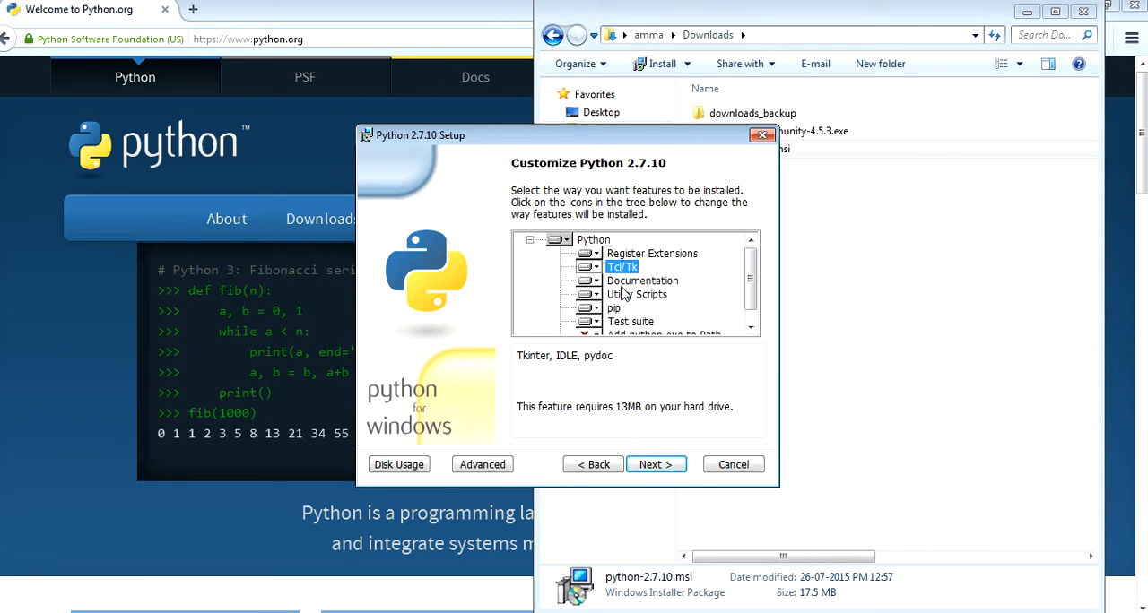
left_click(589, 280)
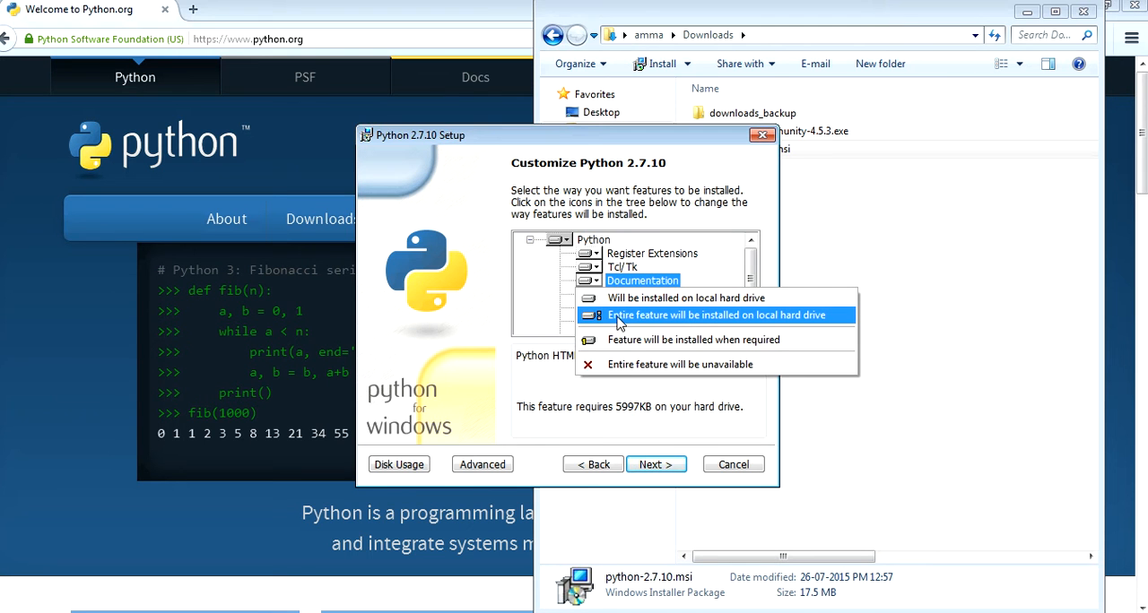
mouse_move(632, 321)
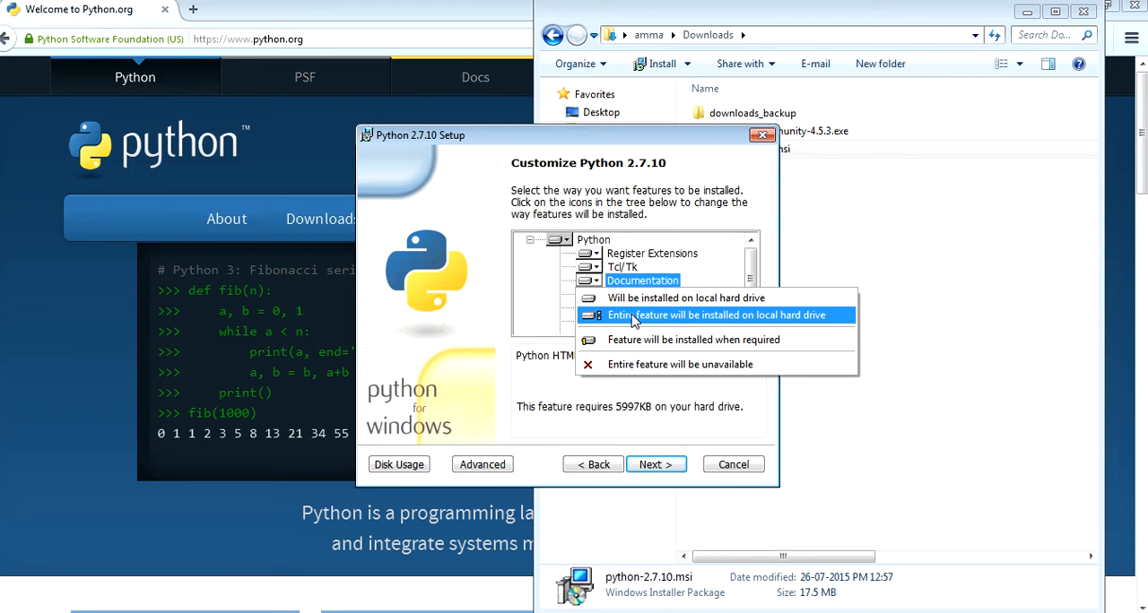
left_click(715, 315)
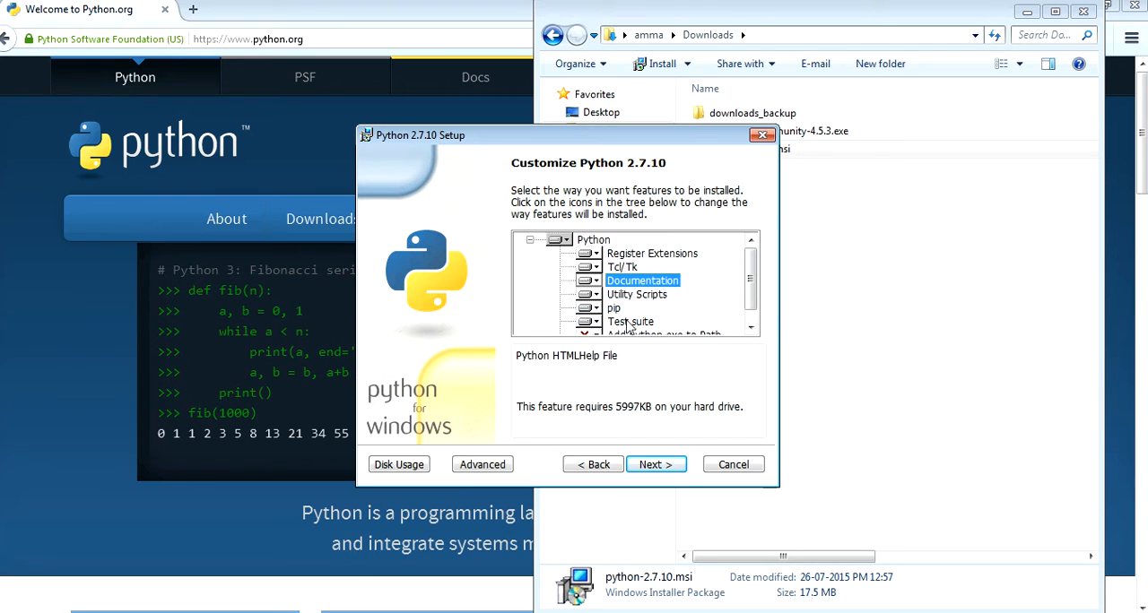
left_click(589, 267)
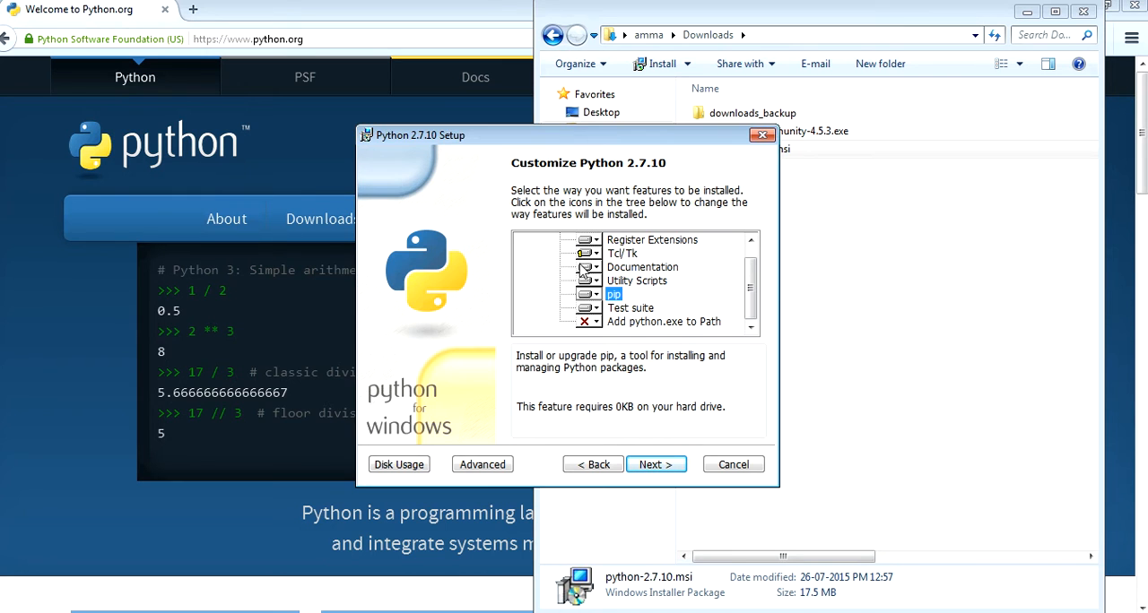
Set Add python.exe to Path to 'Will be installed on local hard drive'
left_click(588, 307)
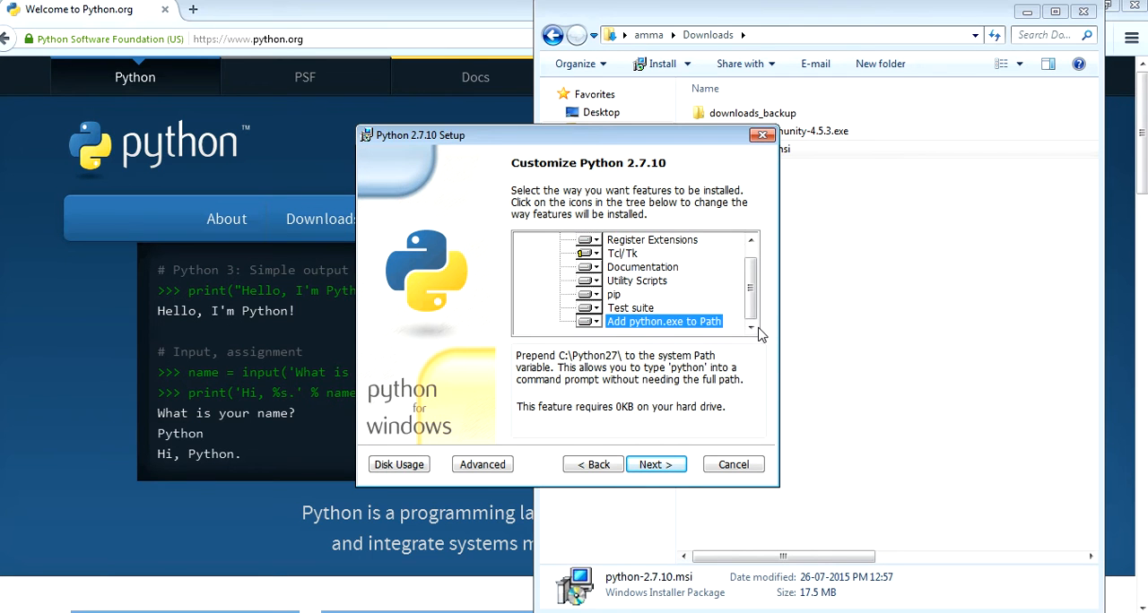
mouse_move(628, 334)
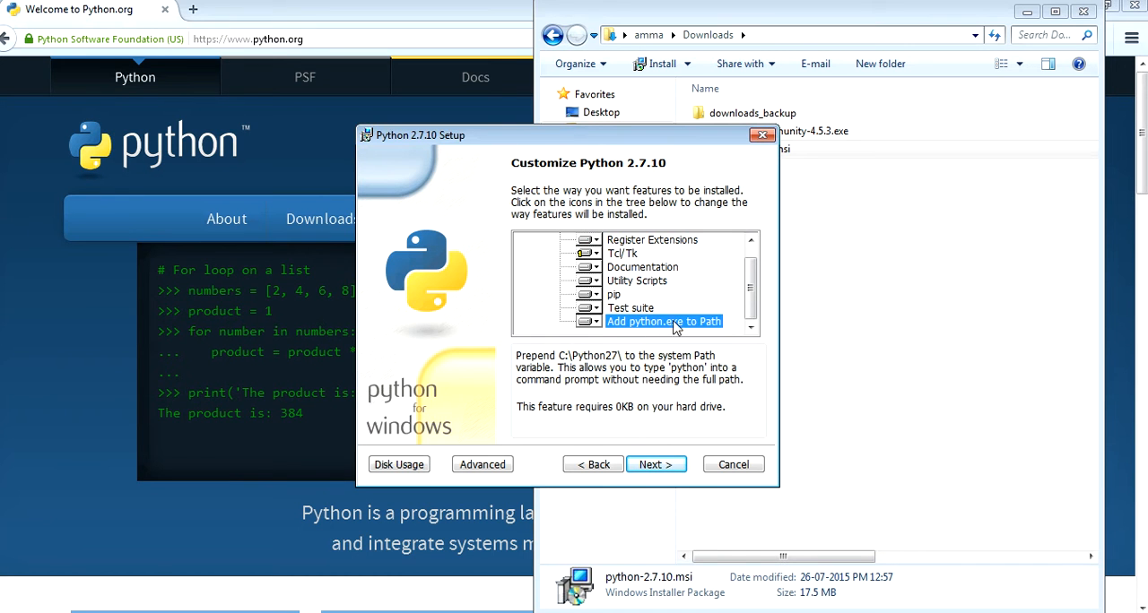
mouse_move(718, 331)
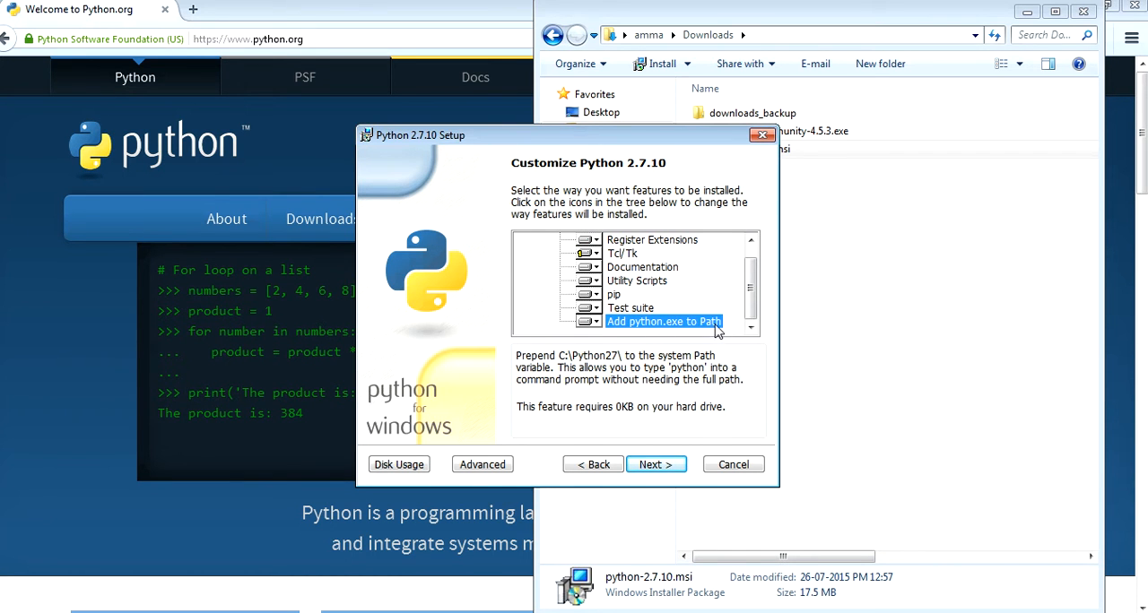
mouse_move(489, 343)
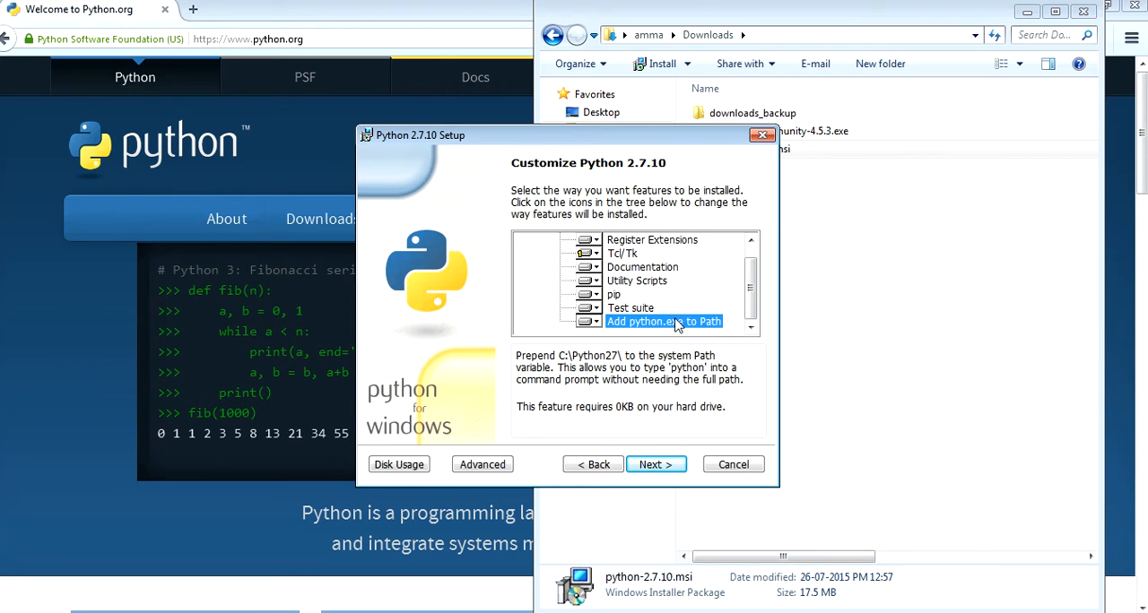
mouse_move(6, 597)
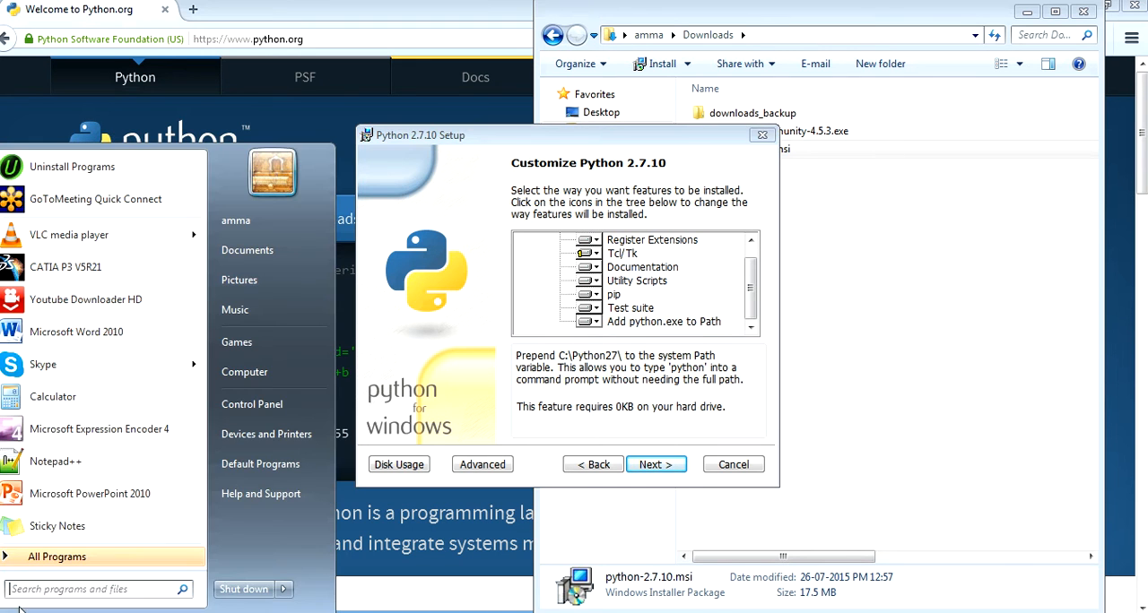
Begin installing Python 2.7.10 with the chosen features, including setuptools and pip
left_click(655, 464)
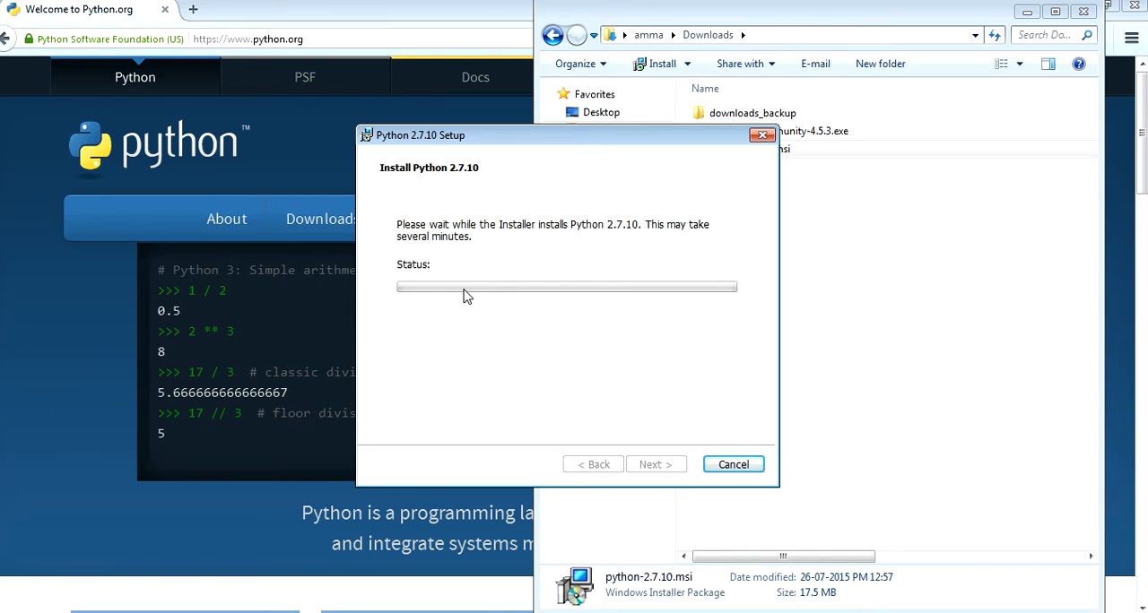
mouse_move(658, 331)
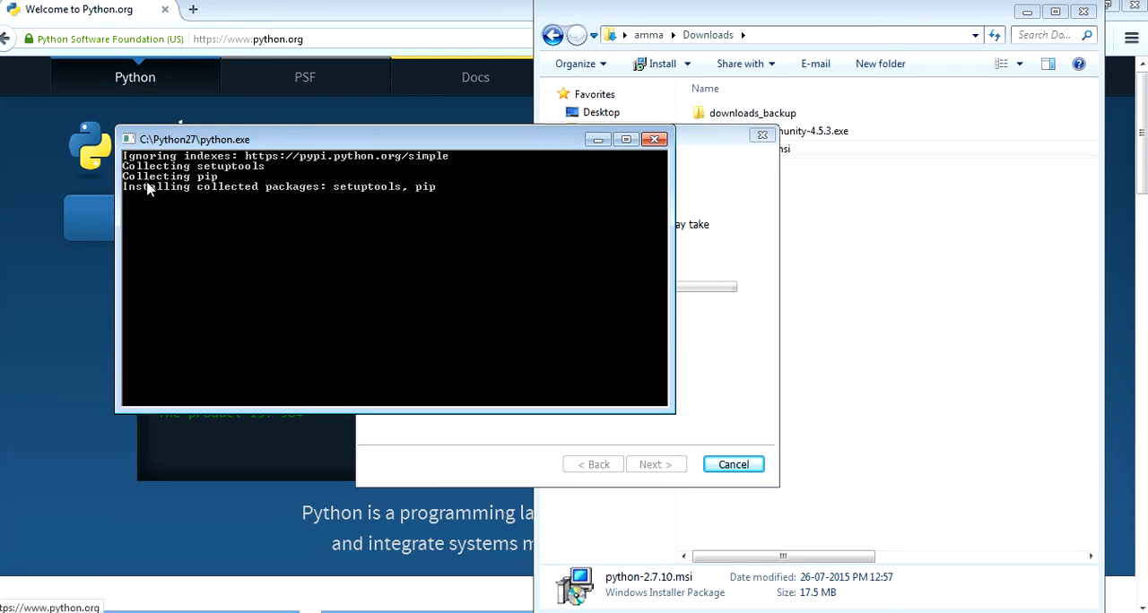
Reach Advanced system settings through the Computer Properties window
left_click(9, 608)
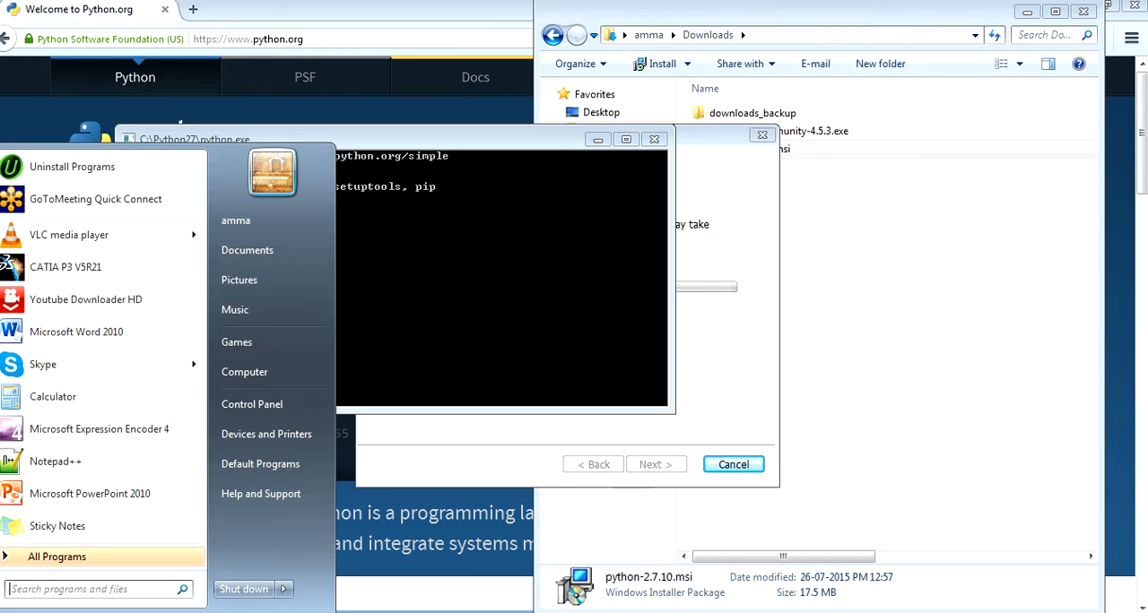
mouse_move(244, 372)
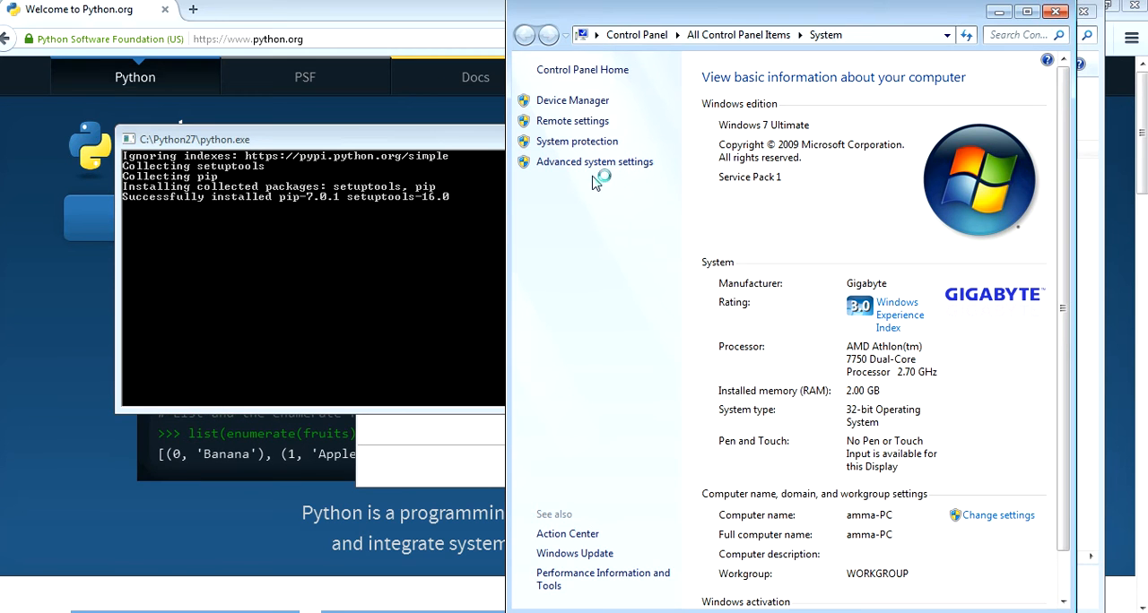
left_click(595, 162)
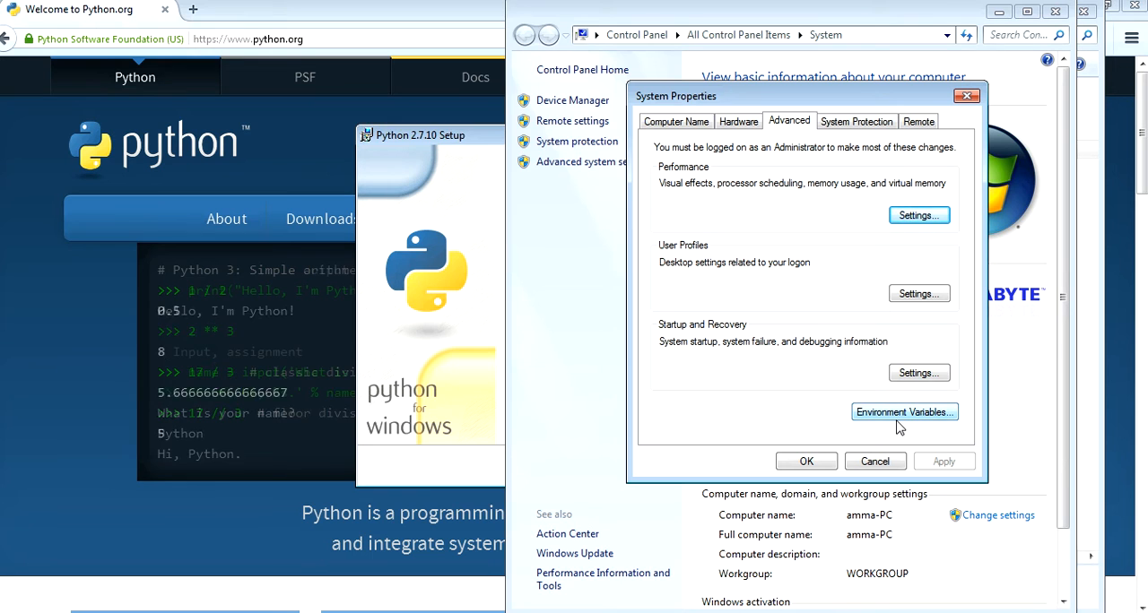
left_click(904, 412)
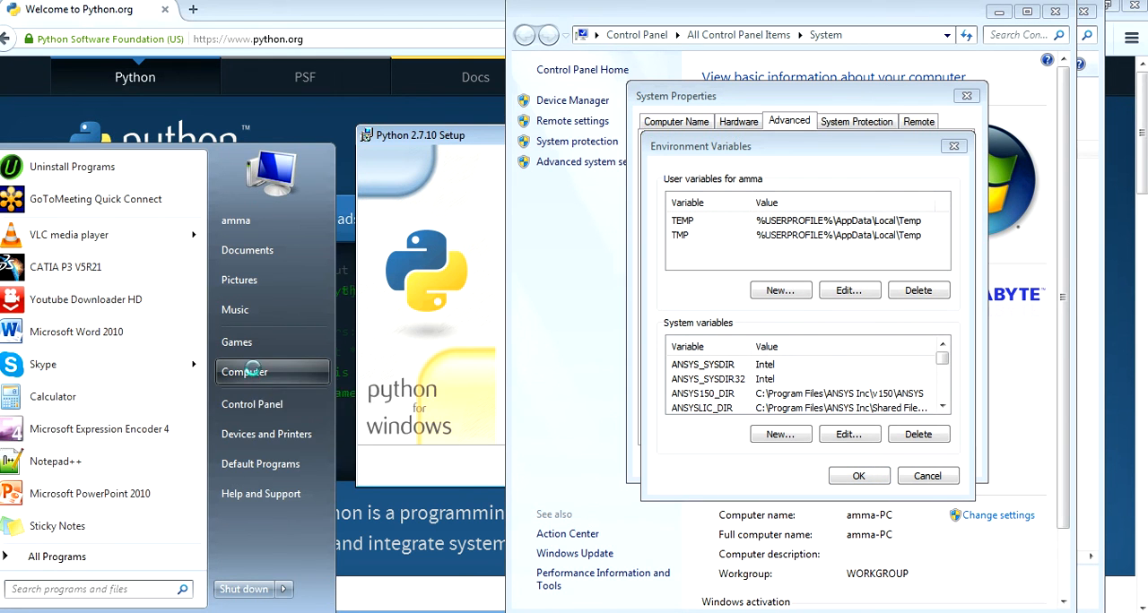
right_click(243, 371)
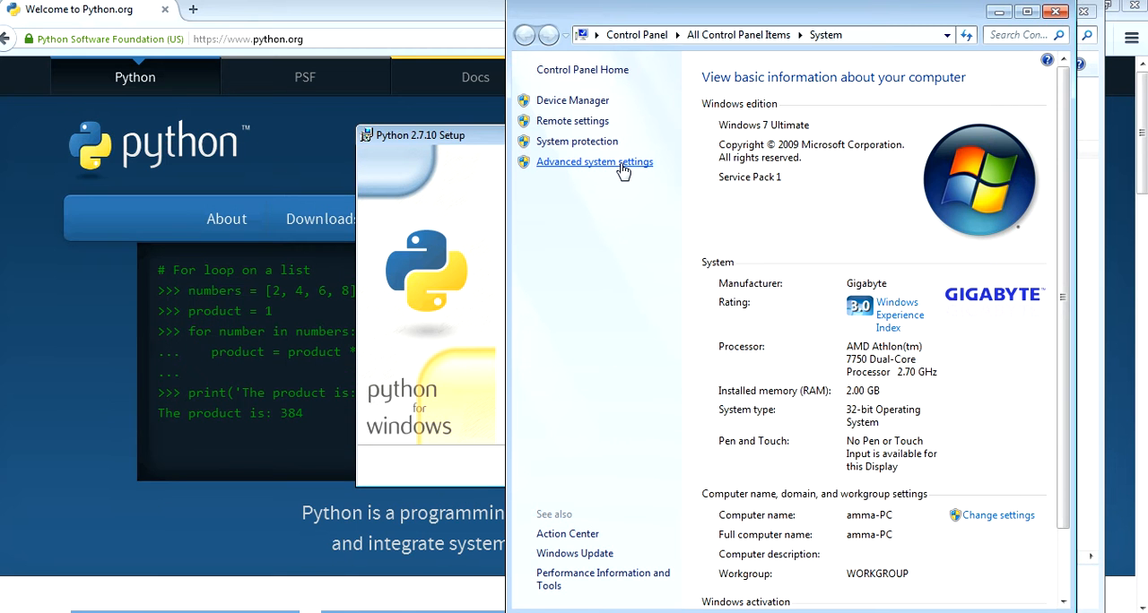
left_click(594, 161)
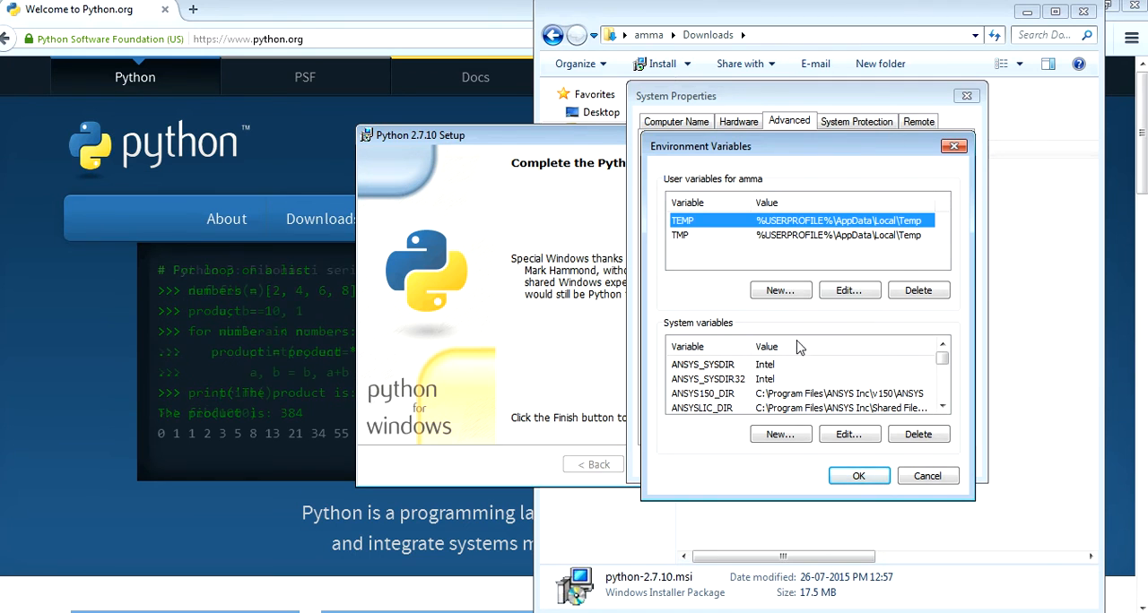
Prepend C:\Python27\;C:\Python27\Scripts\; to the system Path, finish the installer, and apply
left_click(708, 378)
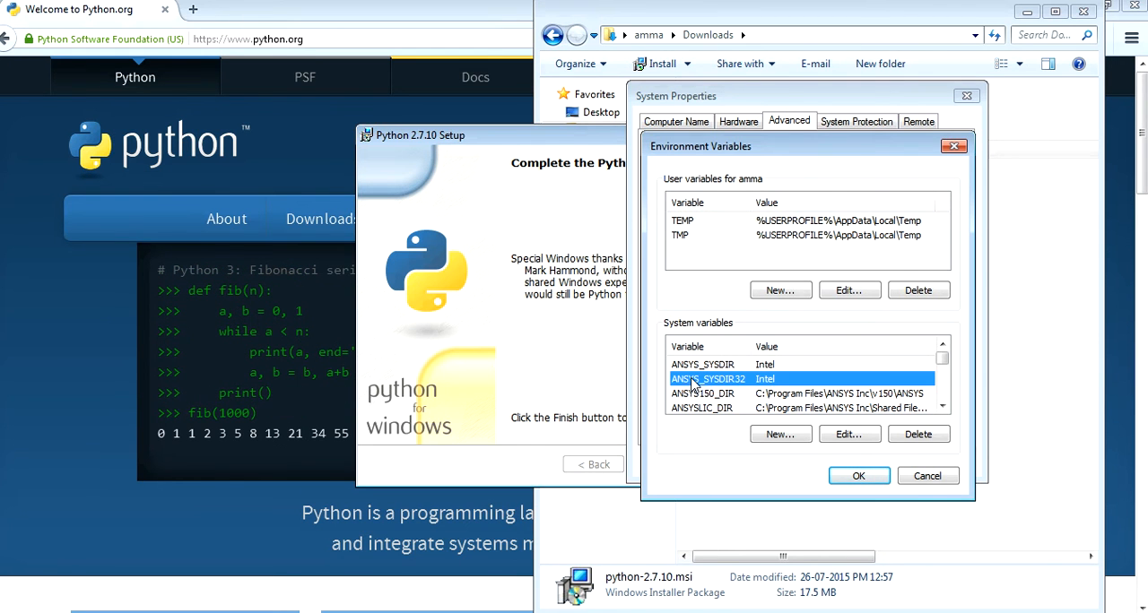
scroll("down", 3)
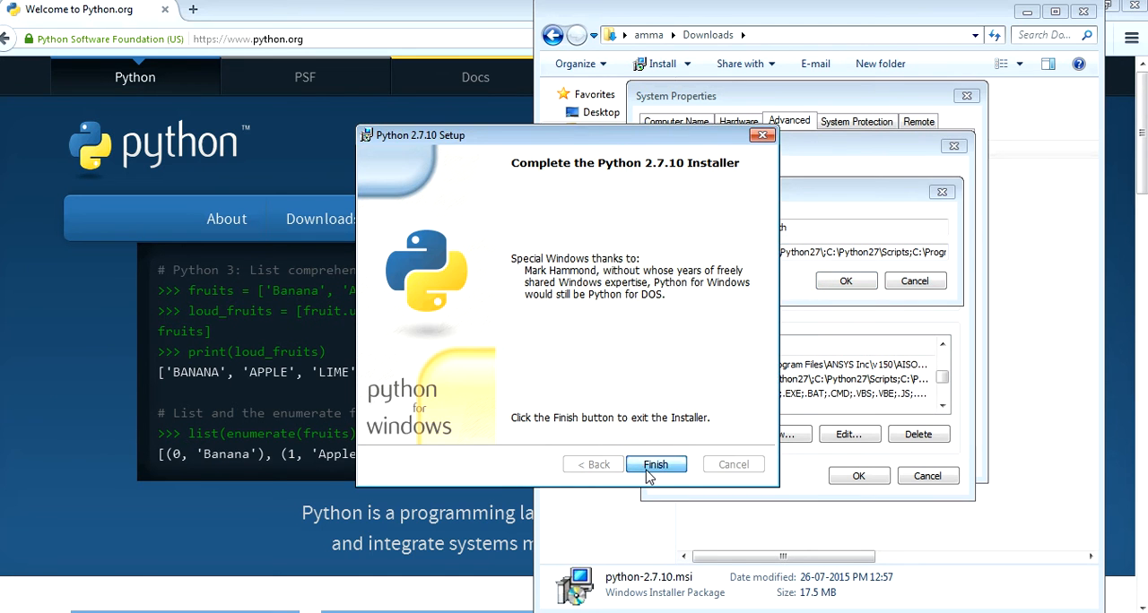
left_click(656, 464)
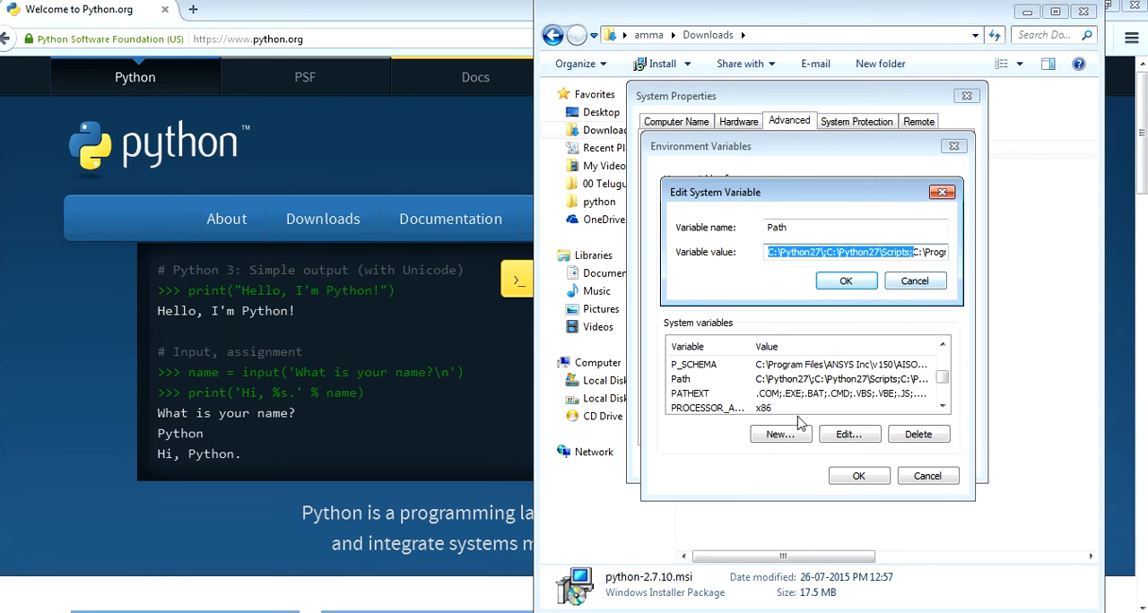
left_click(844, 280)
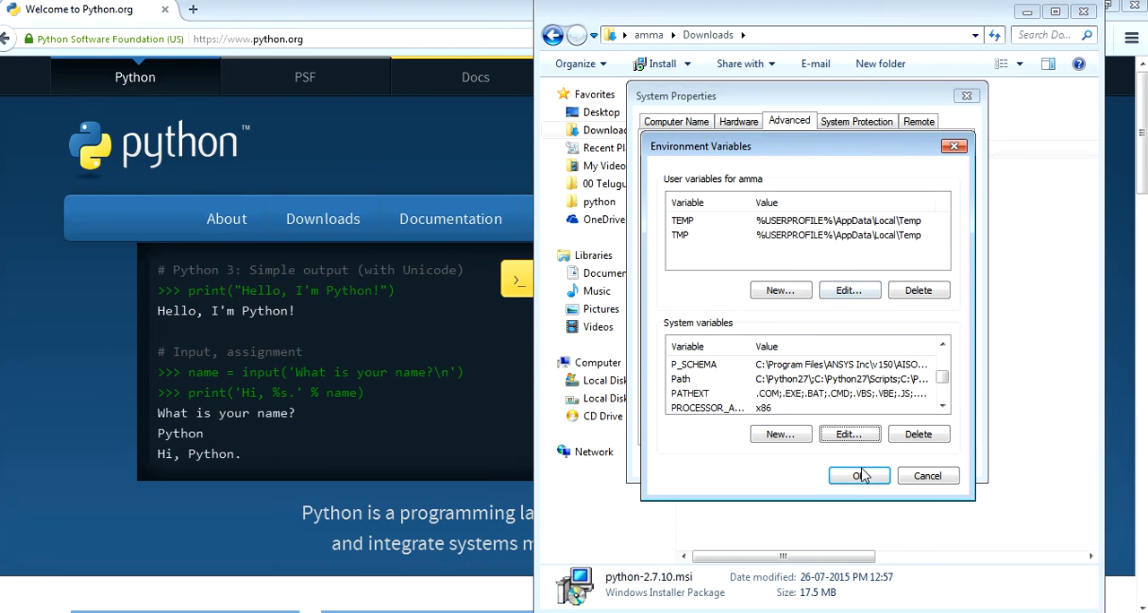
left_click(858, 475)
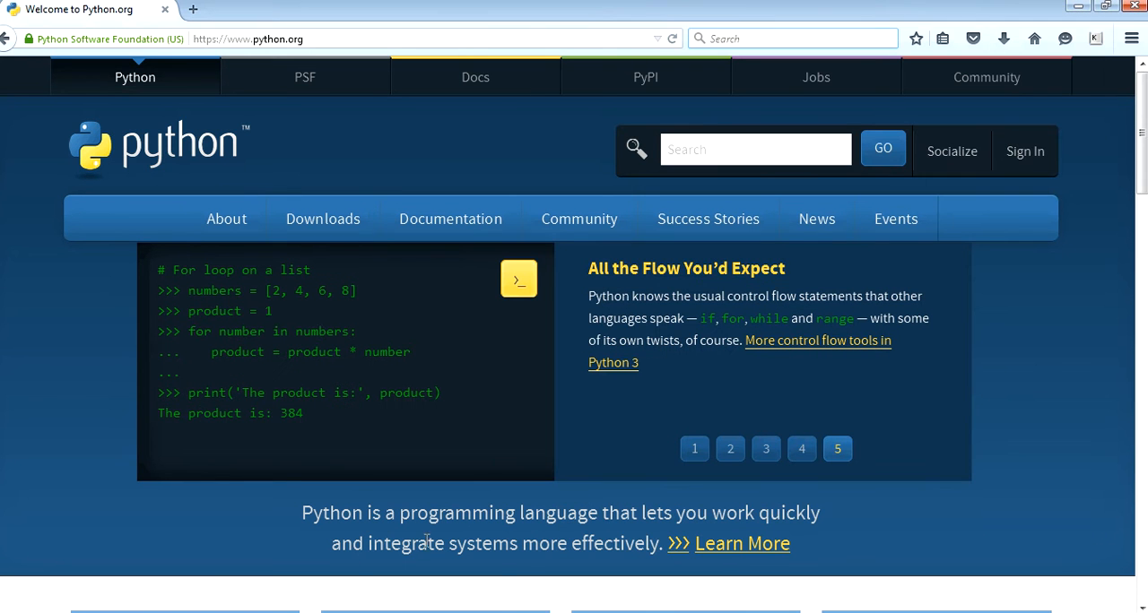
mouse_move(34, 583)
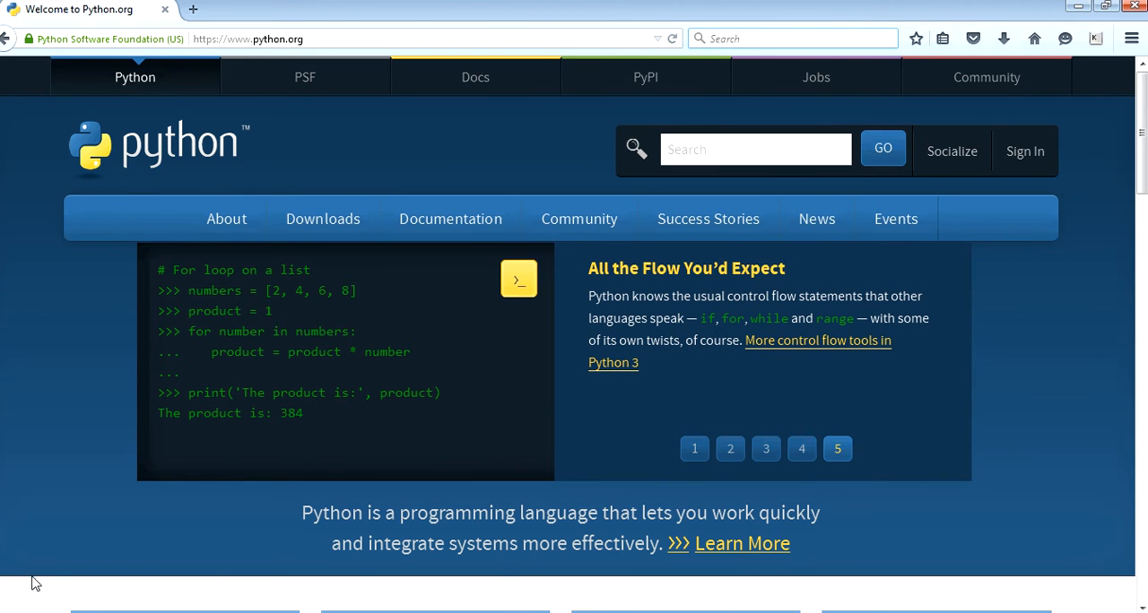
mouse_move(32, 579)
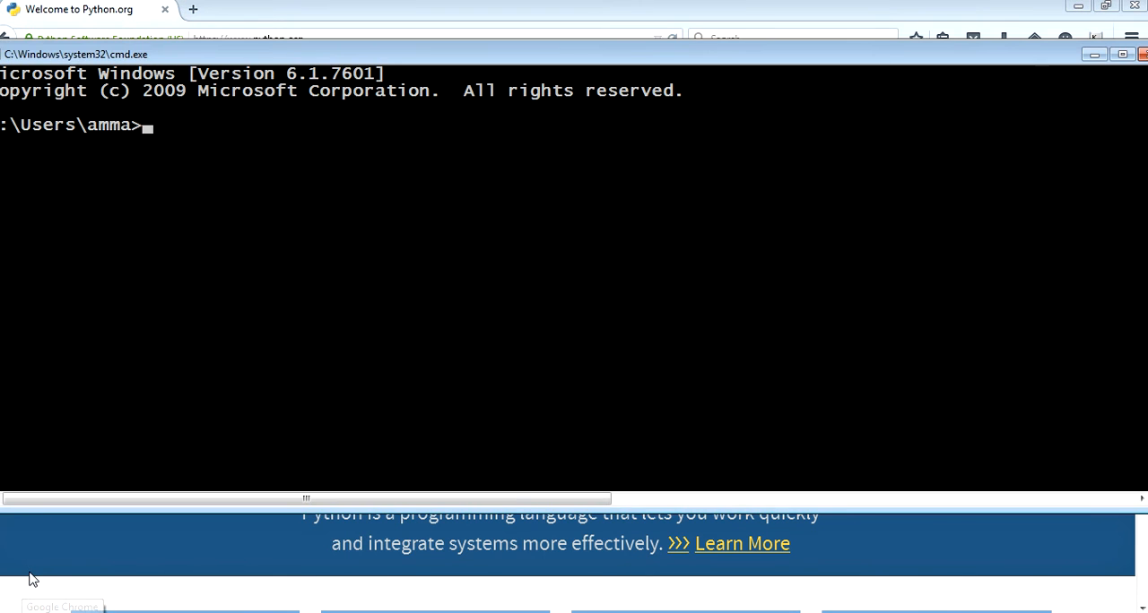
Run python in Command Prompt to confirm the Python 2.7.10 interpreter starts
type("python")
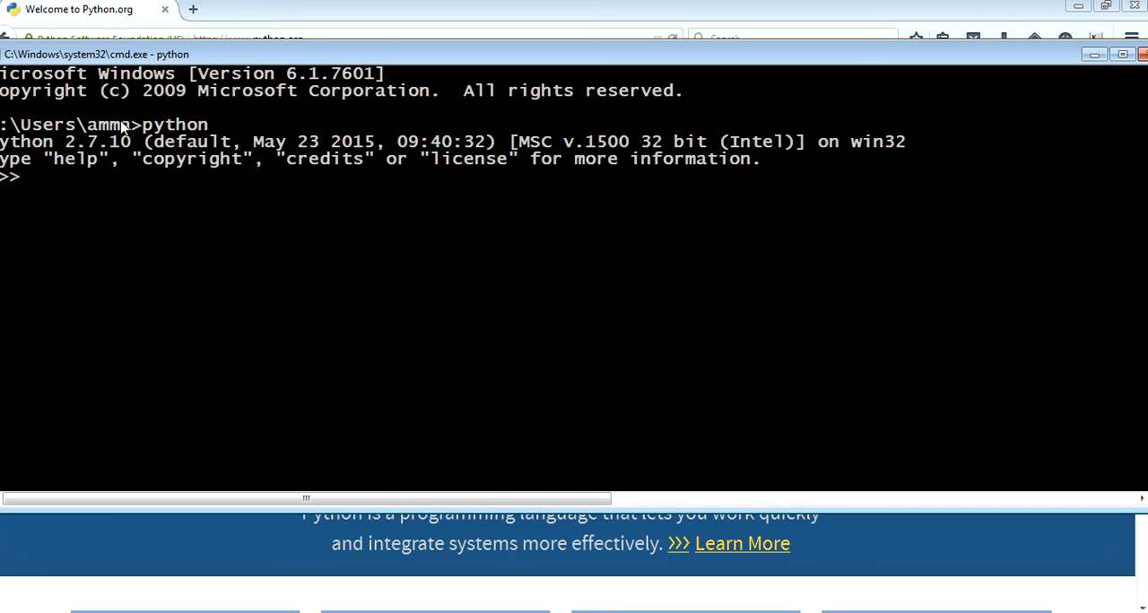
mouse_move(170, 157)
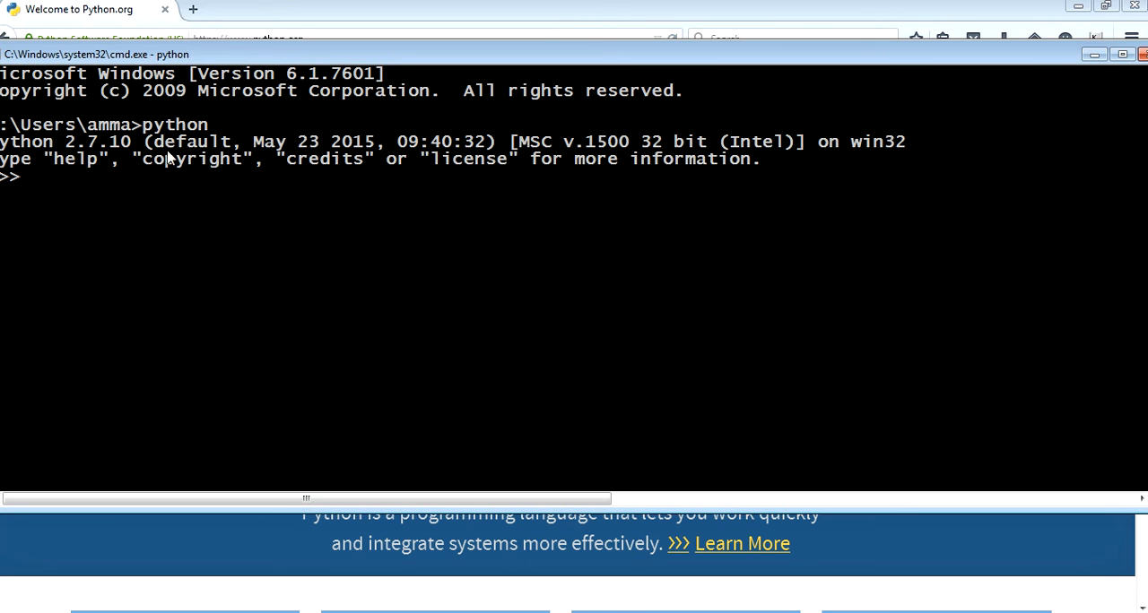
mouse_move(170, 160)
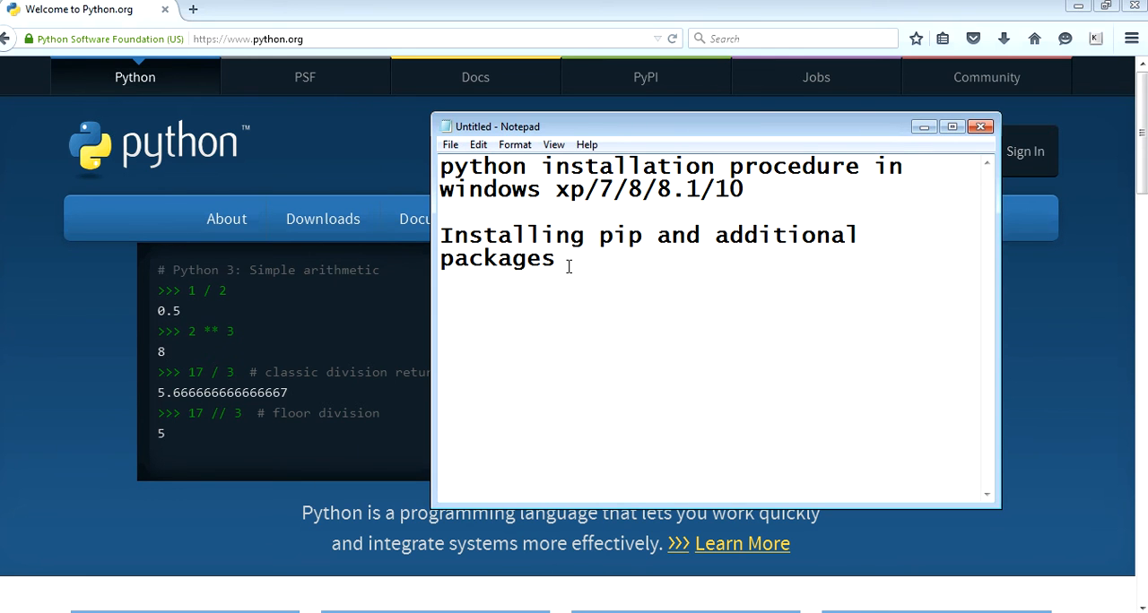
mouse_move(45, 541)
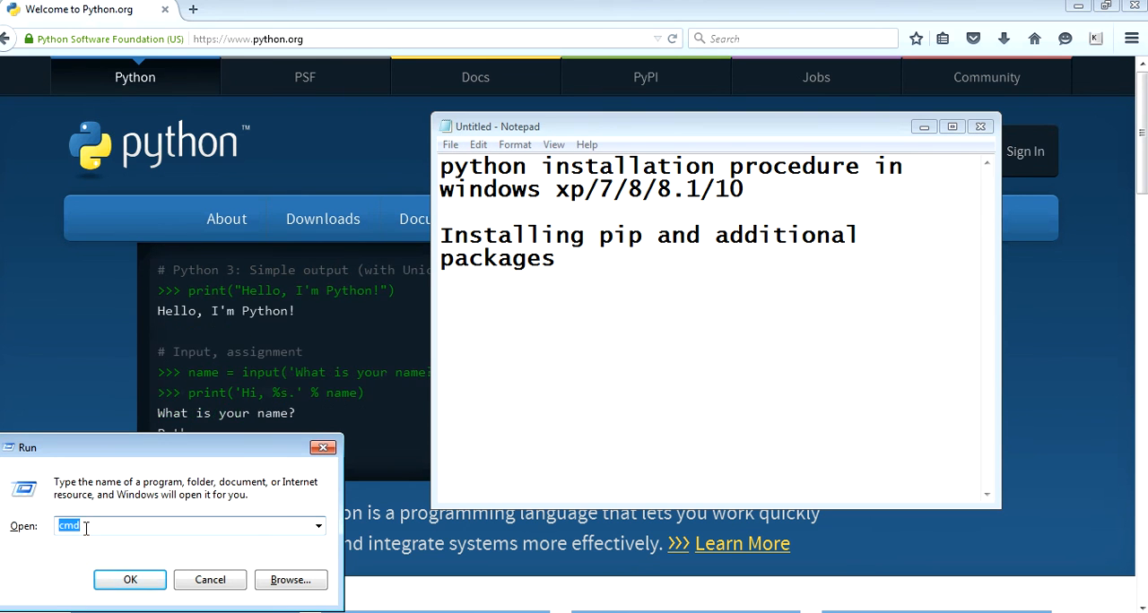
Open a new Command Prompt and run 'pip install ipython'
left_click(129, 579)
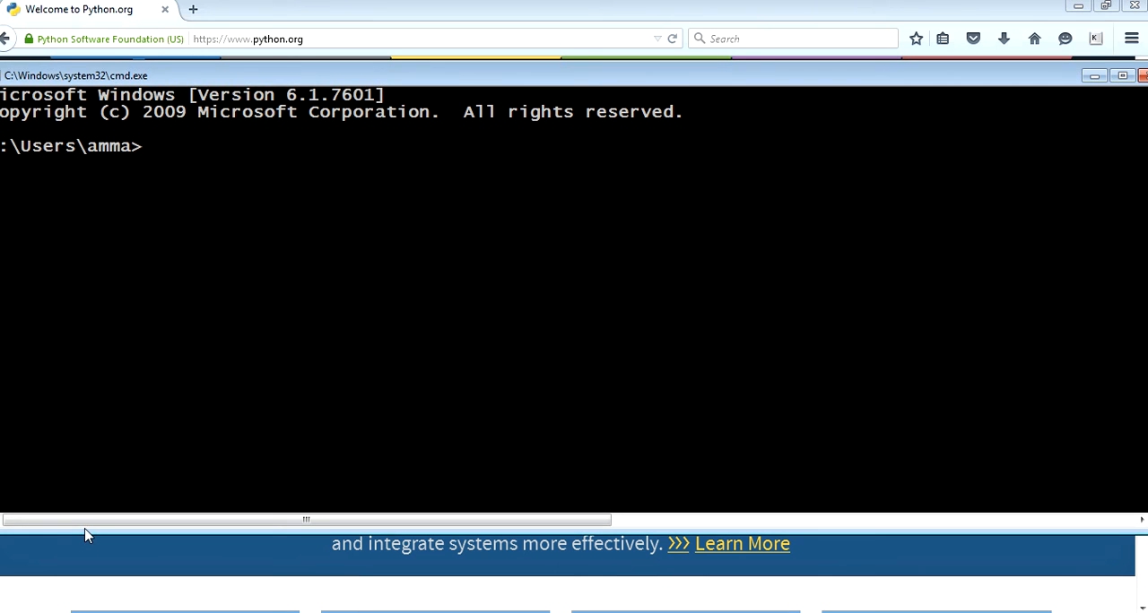
type("pip")
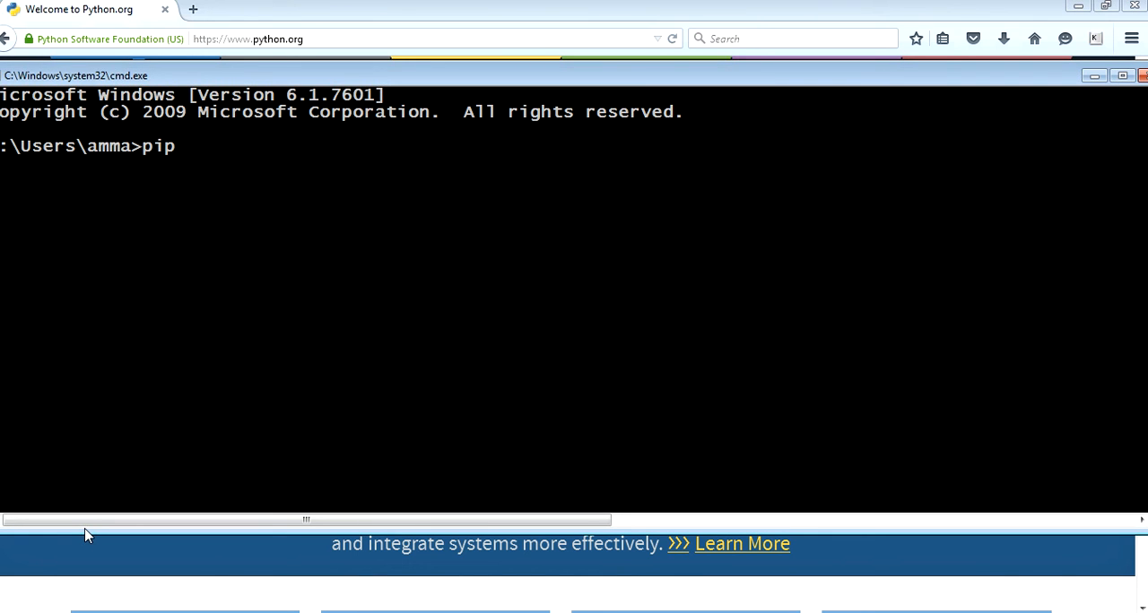
type("install")
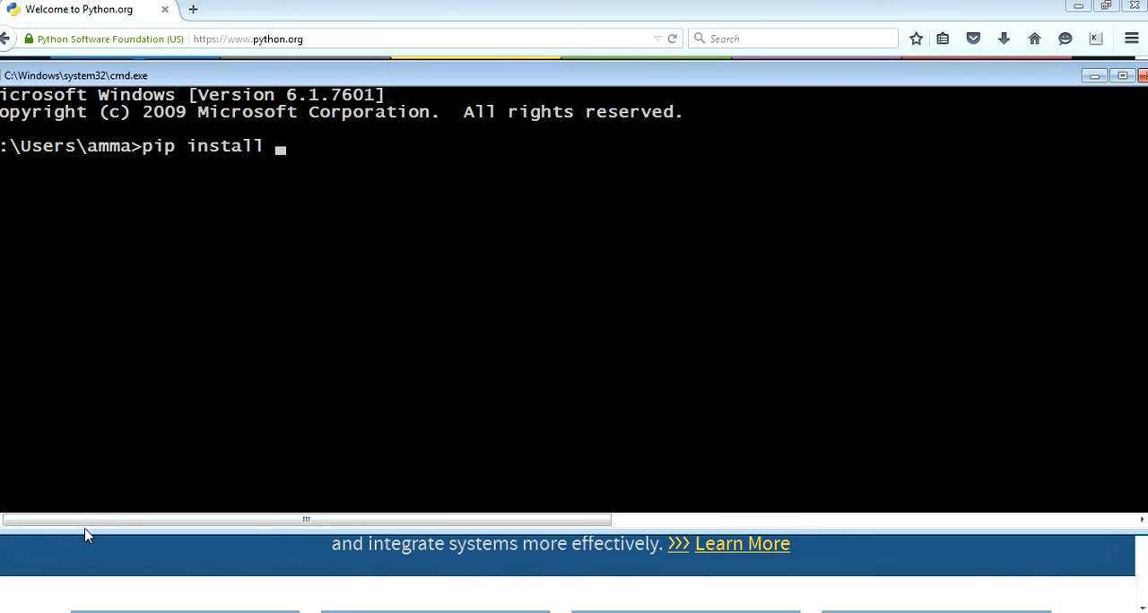
type("ip")
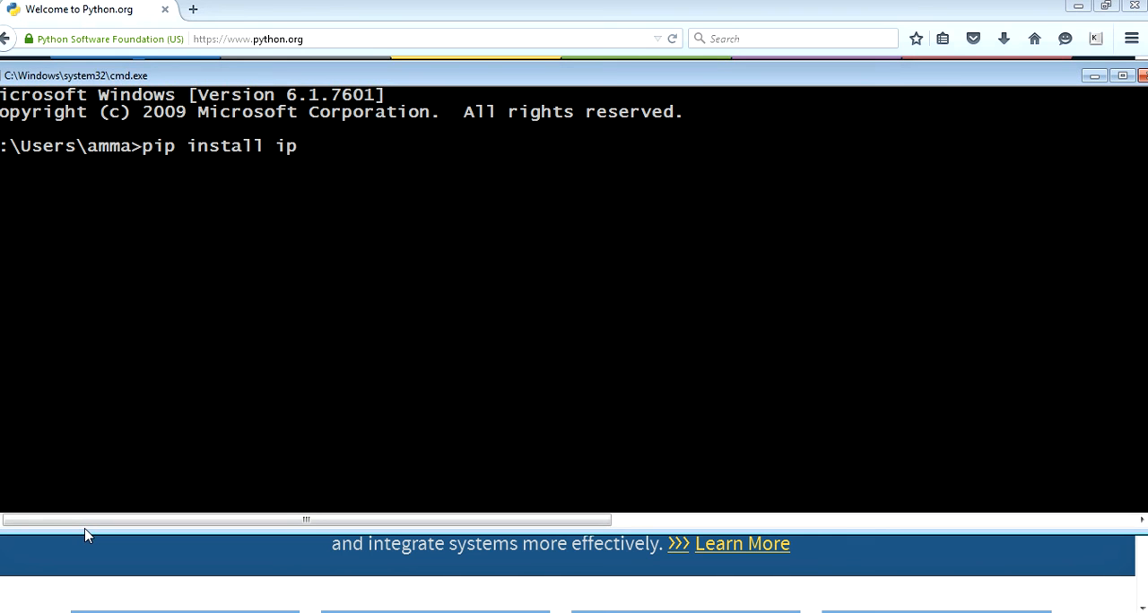
type("ython")
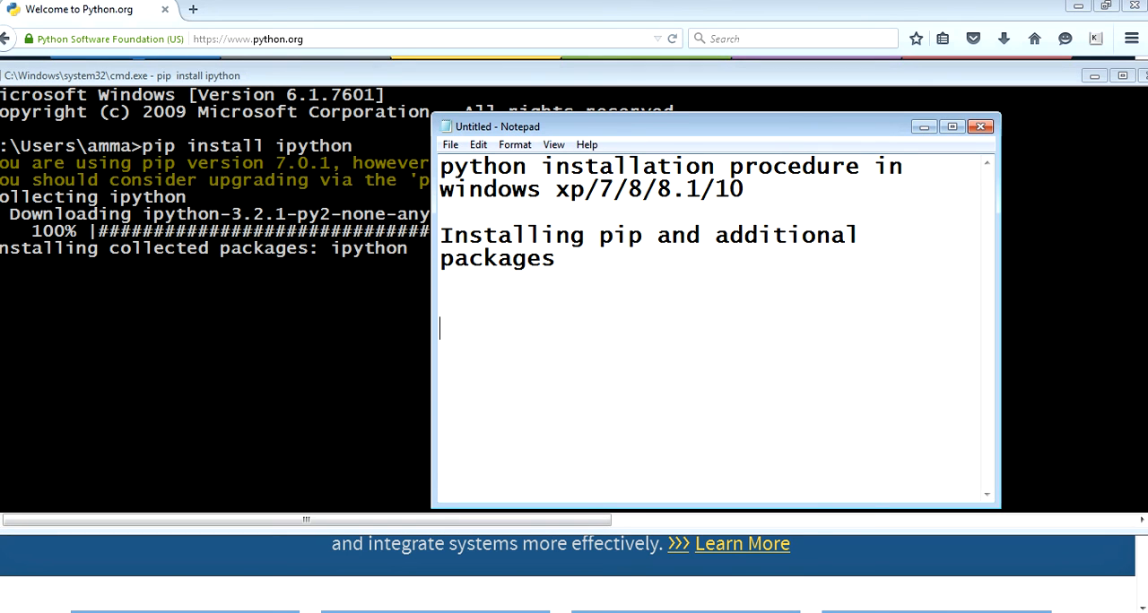
Add a 'pip install numpy' line to the Notepad notes while ipython installs
type("pip install n")
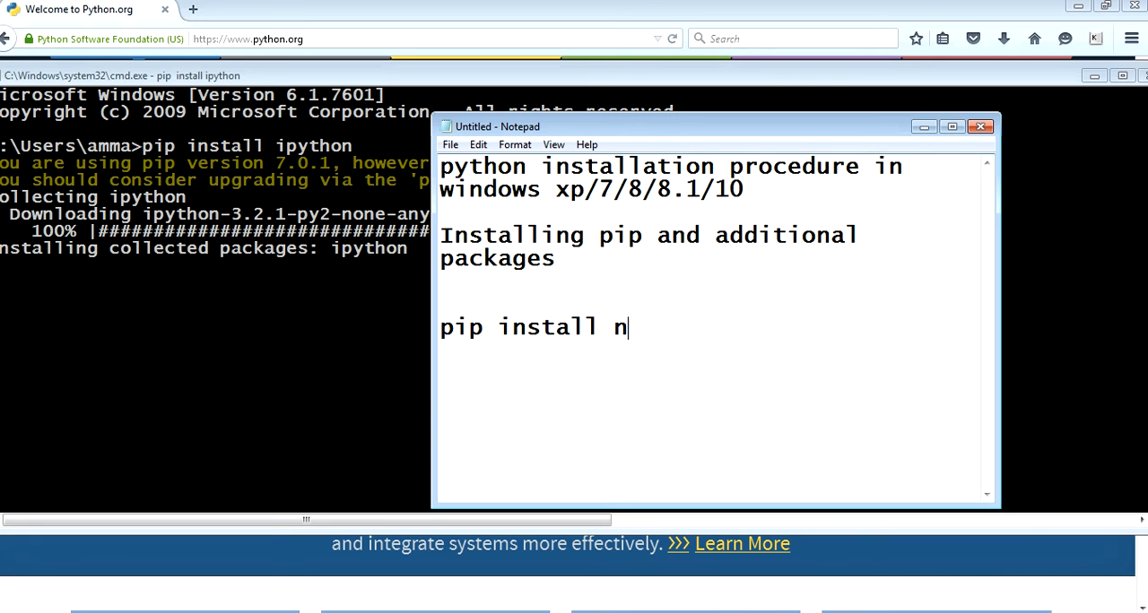
type("umpy")
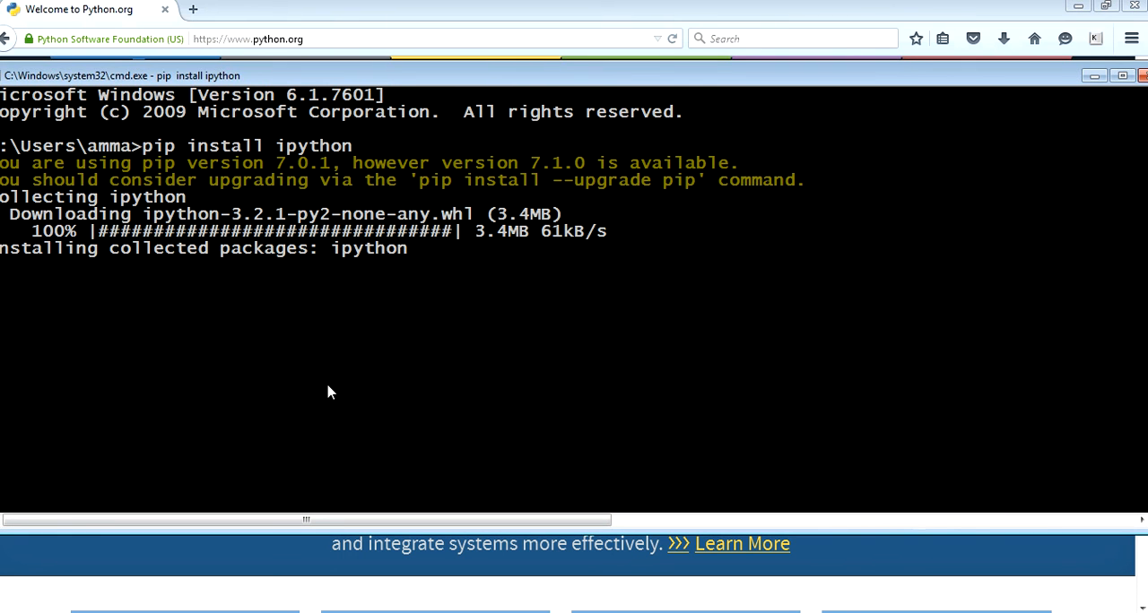
mouse_move(148, 254)
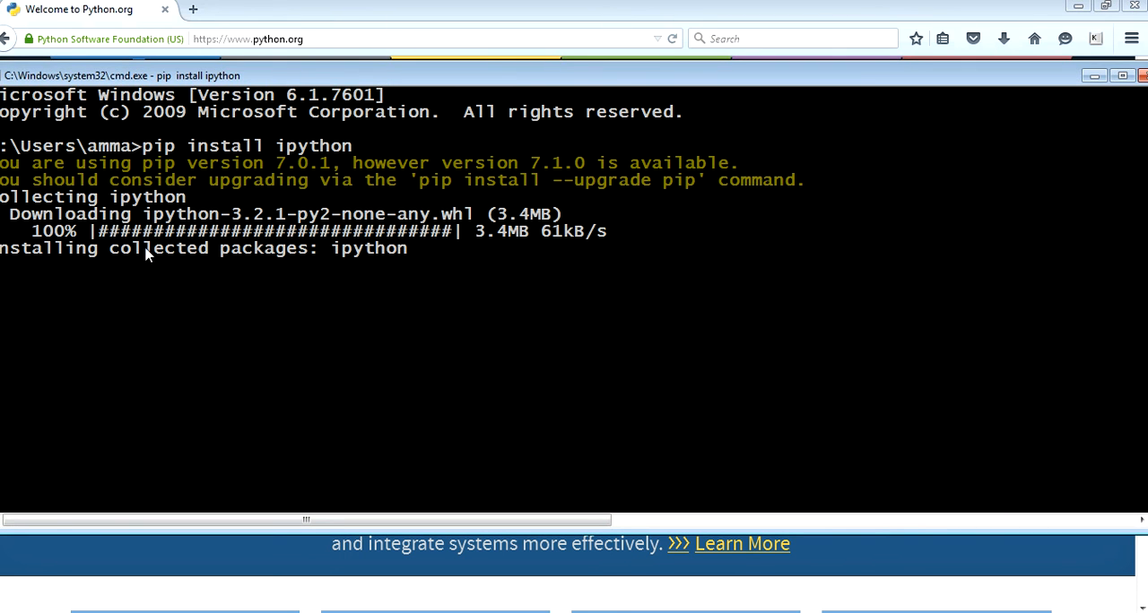
mouse_move(222, 252)
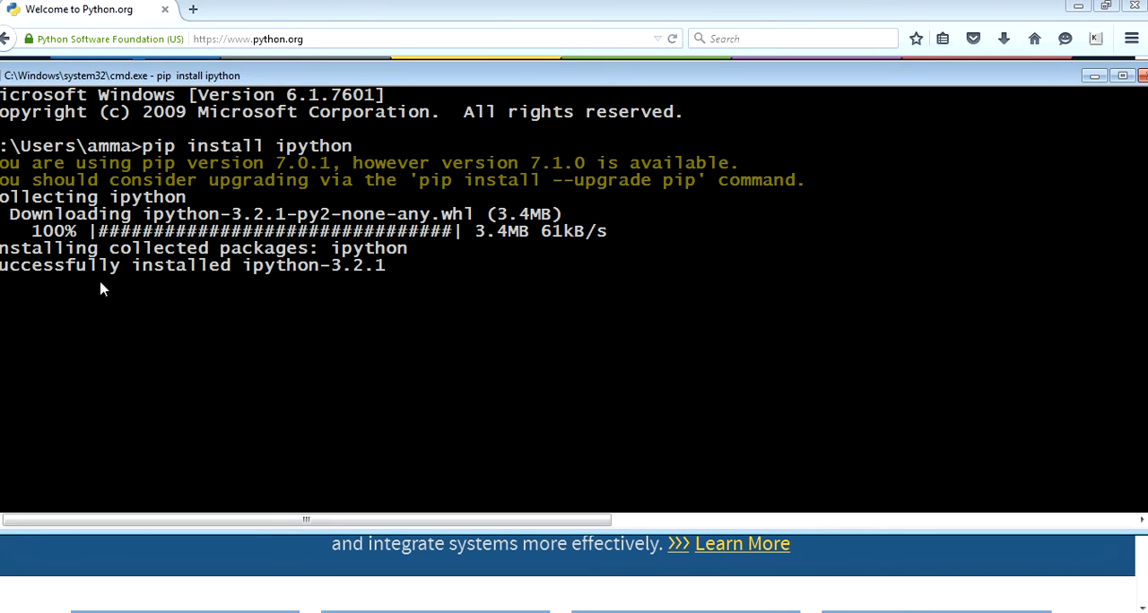
mouse_move(186, 152)
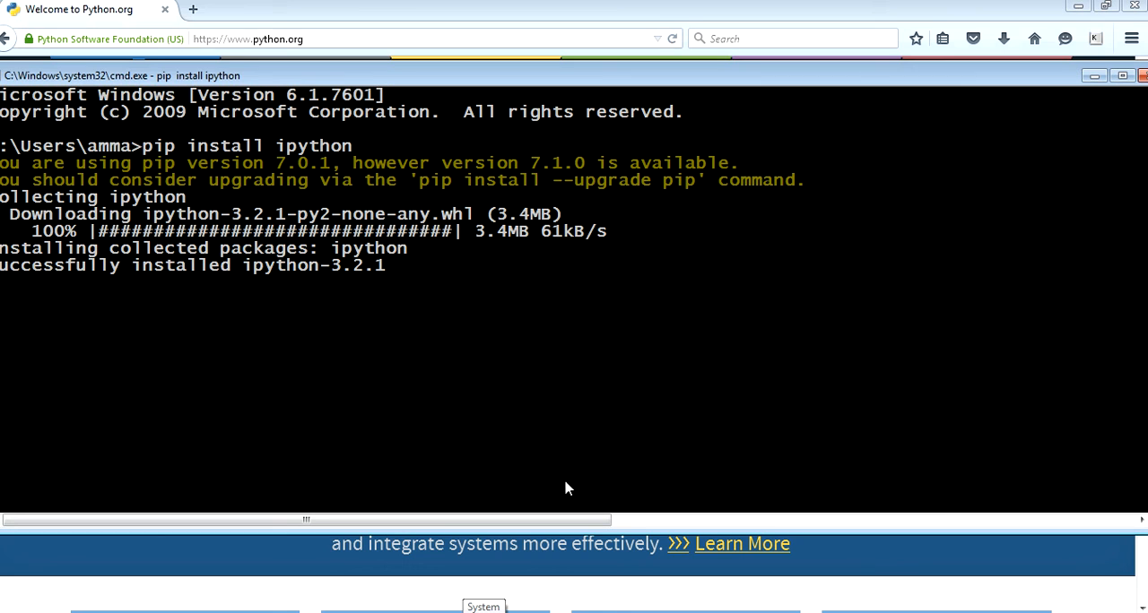
mouse_move(523, 426)
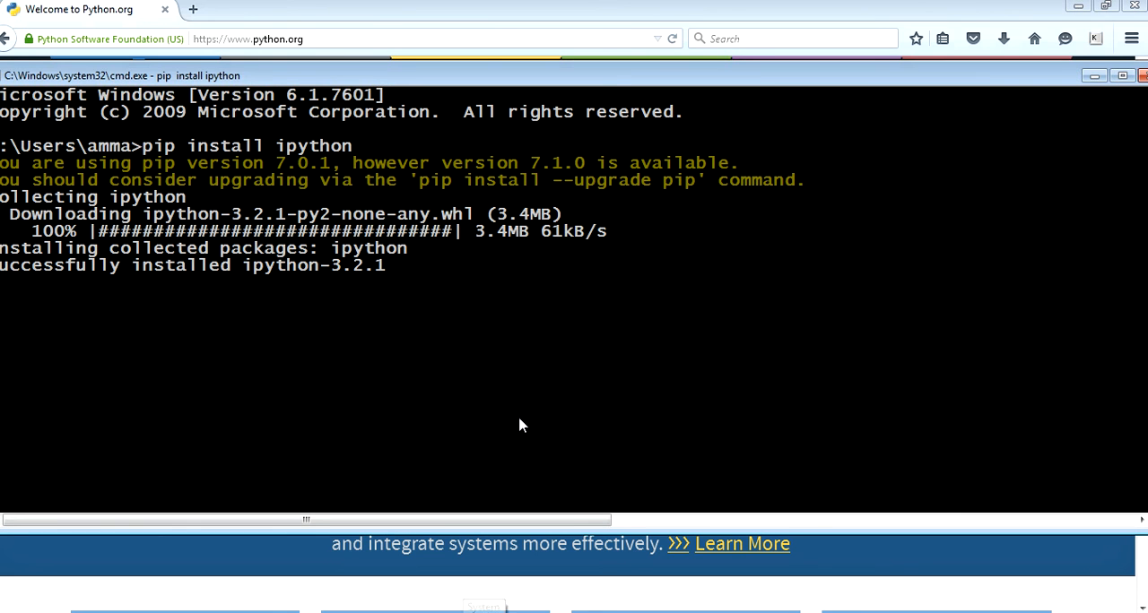
mouse_move(523, 410)
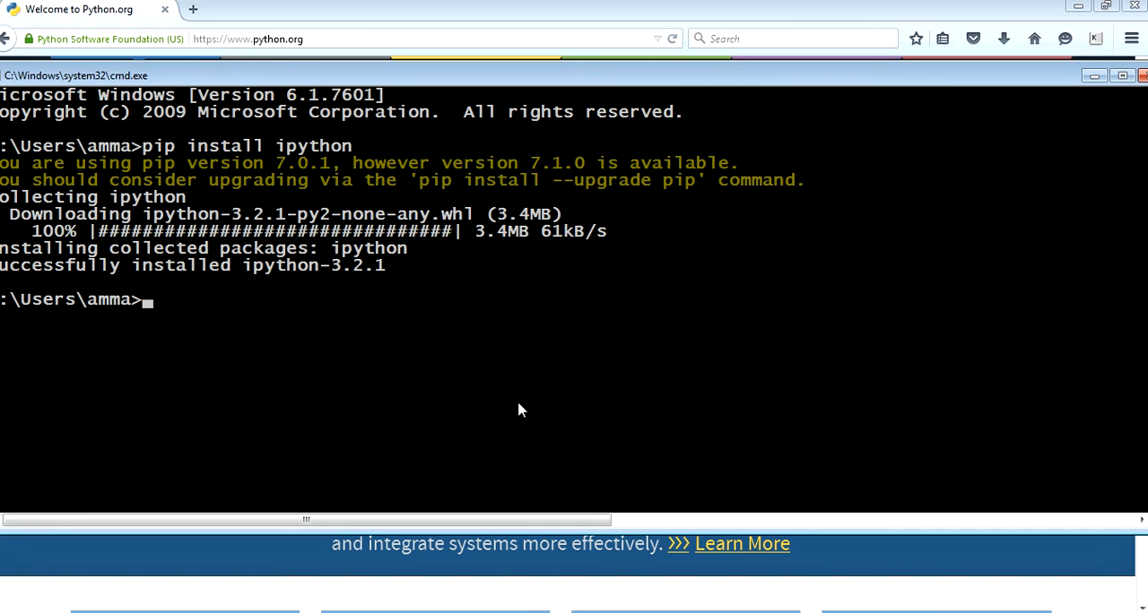
mouse_move(489, 397)
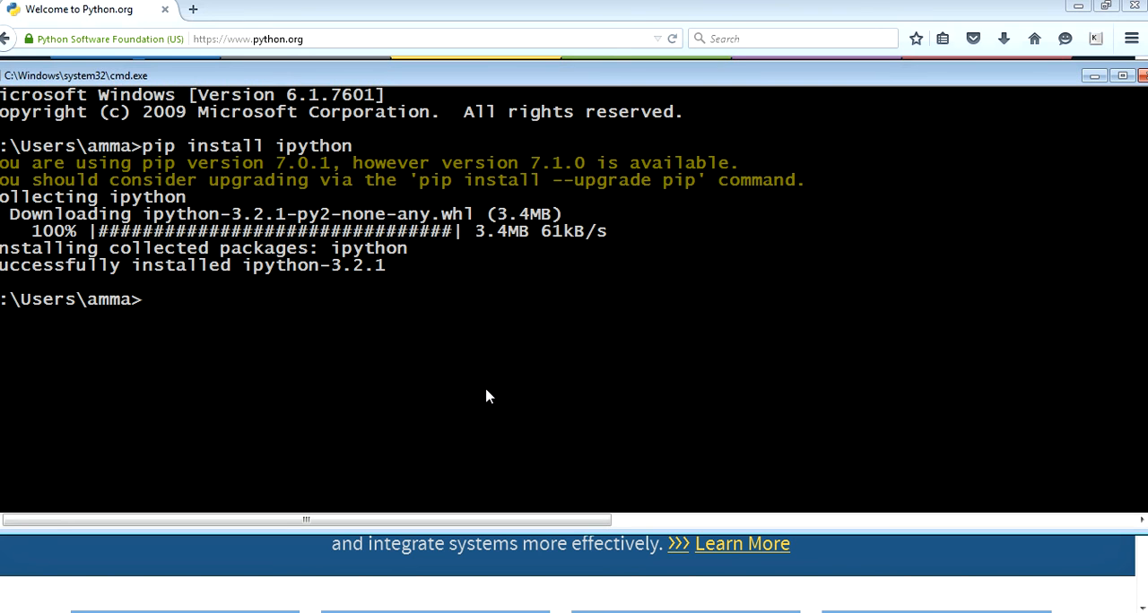
mouse_move(1116, 590)
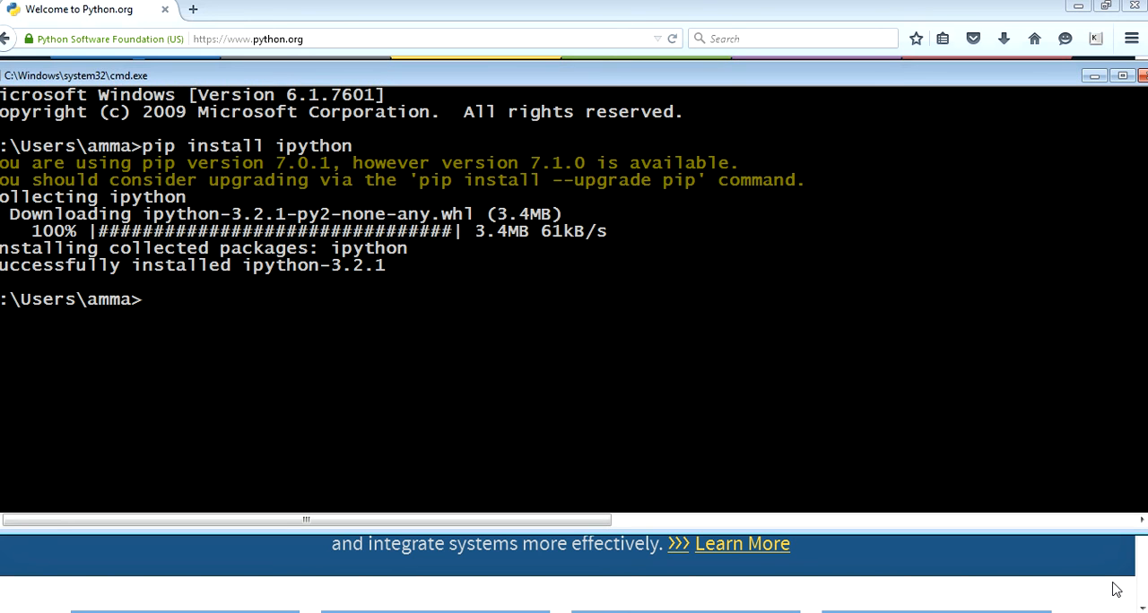